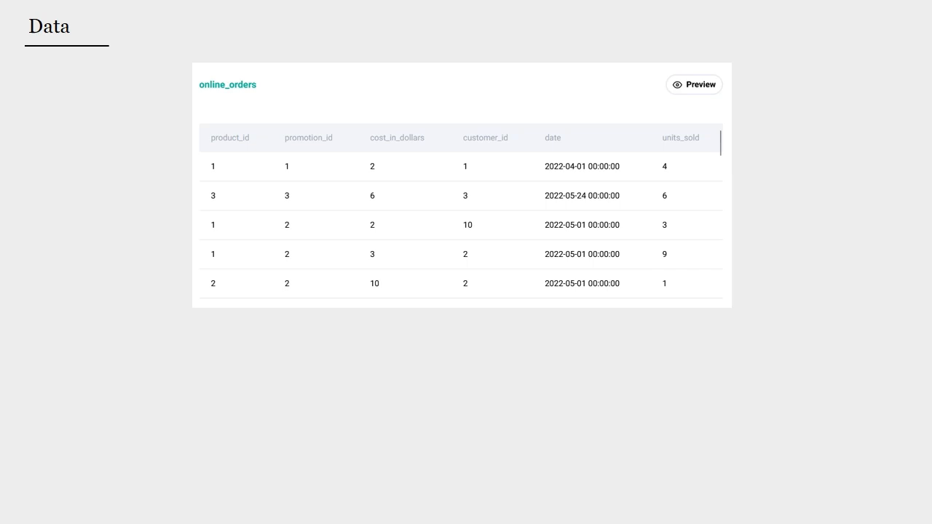
mouse_move(623, 310)
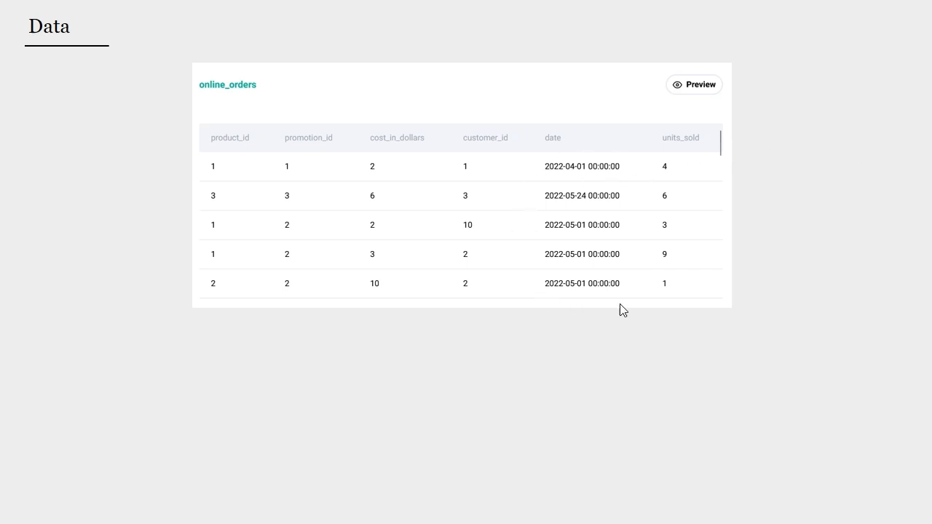
mouse_move(678, 309)
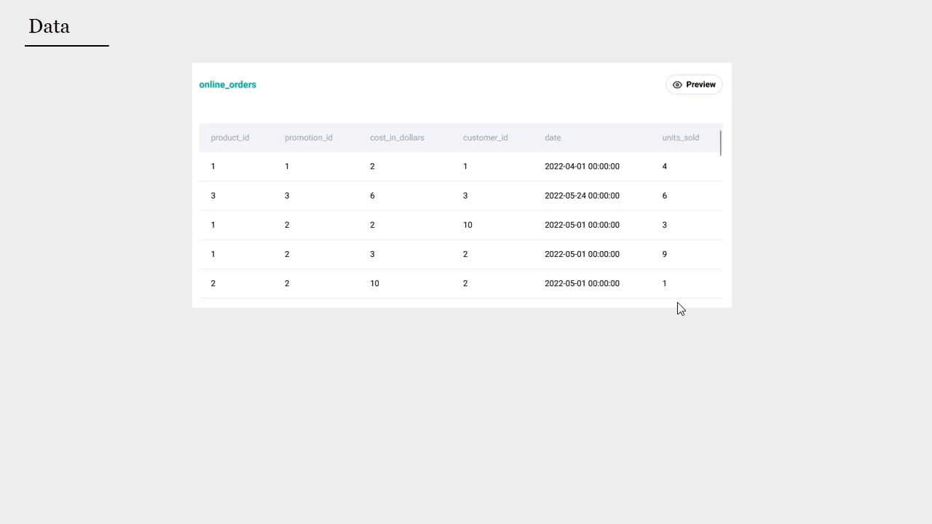
mouse_move(538, 149)
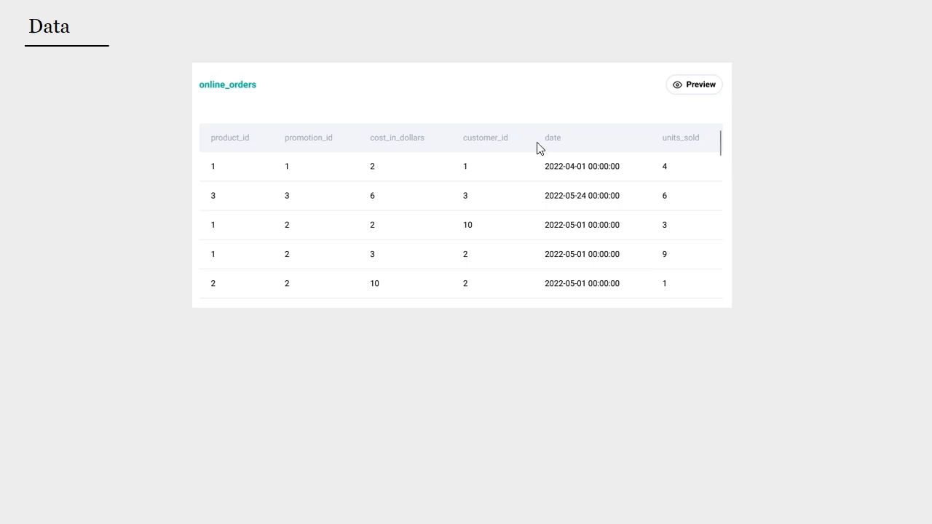
mouse_move(559, 145)
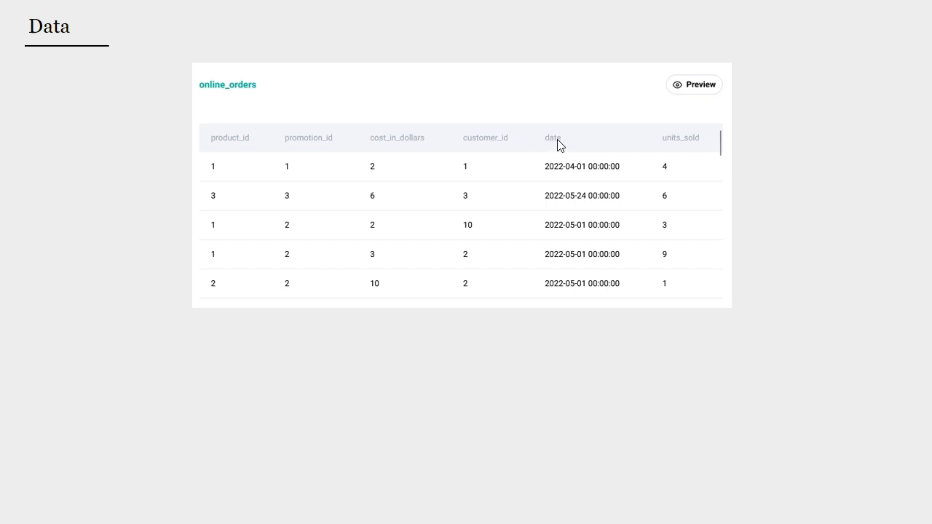
mouse_move(667, 177)
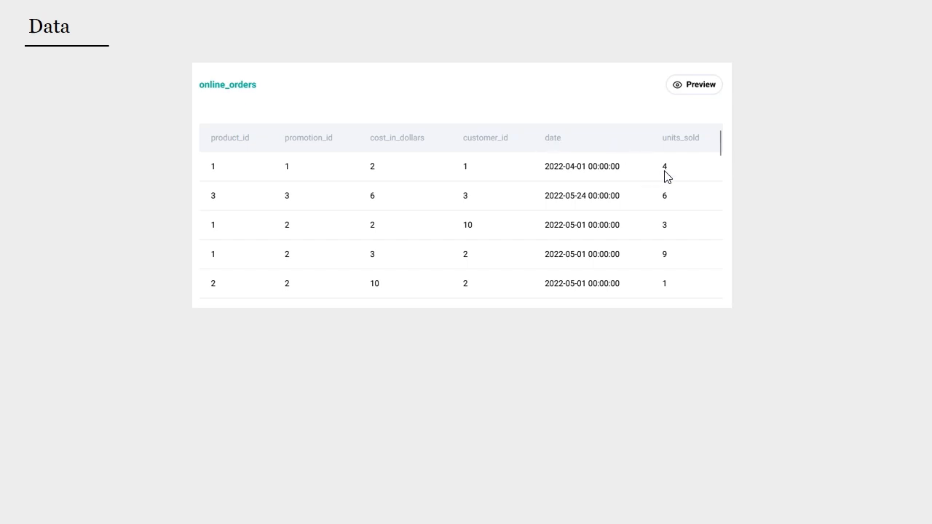
mouse_move(387, 178)
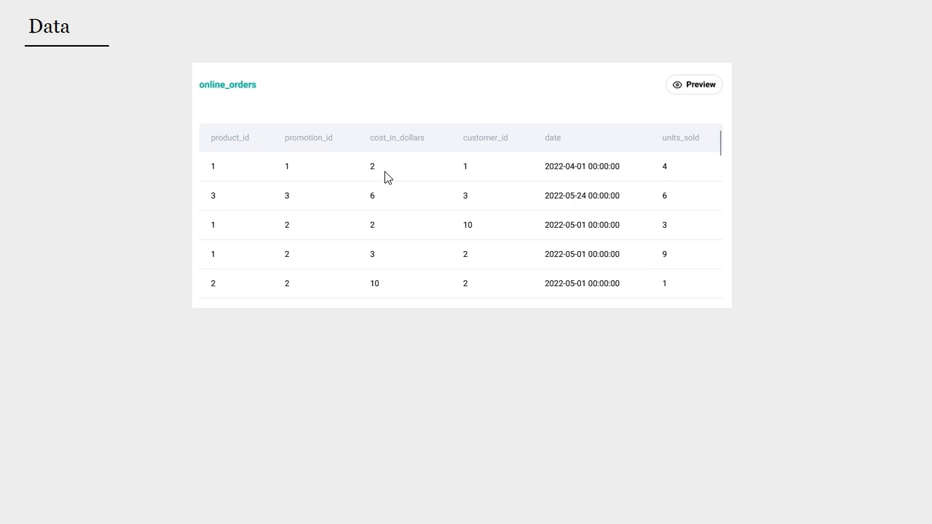
mouse_move(378, 175)
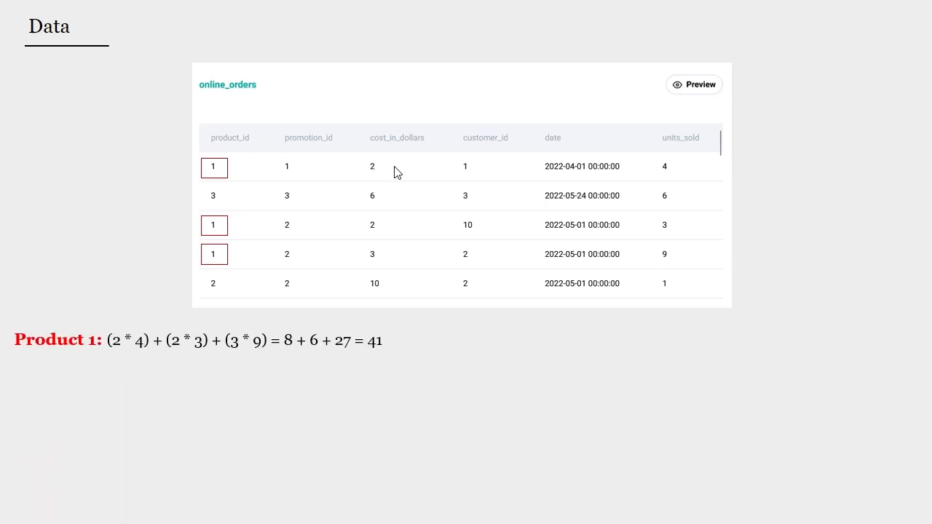
mouse_move(434, 353)
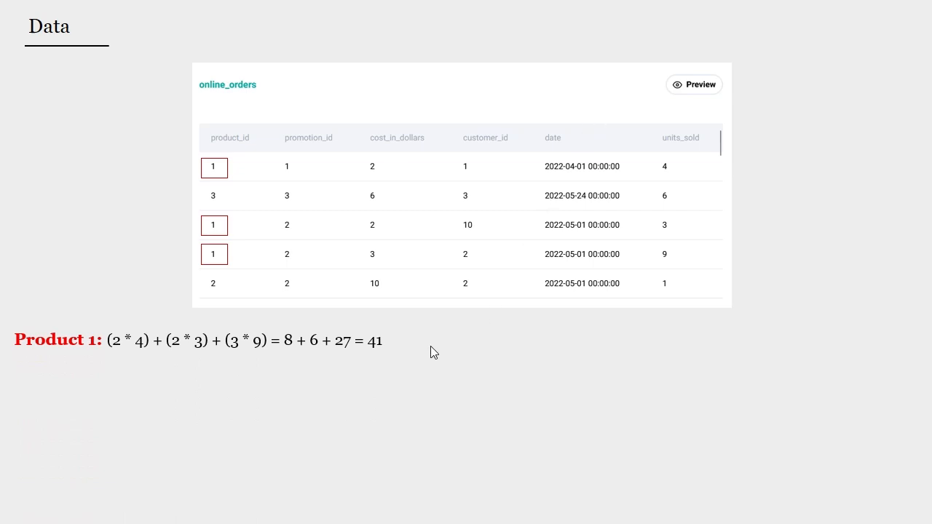
mouse_move(411, 354)
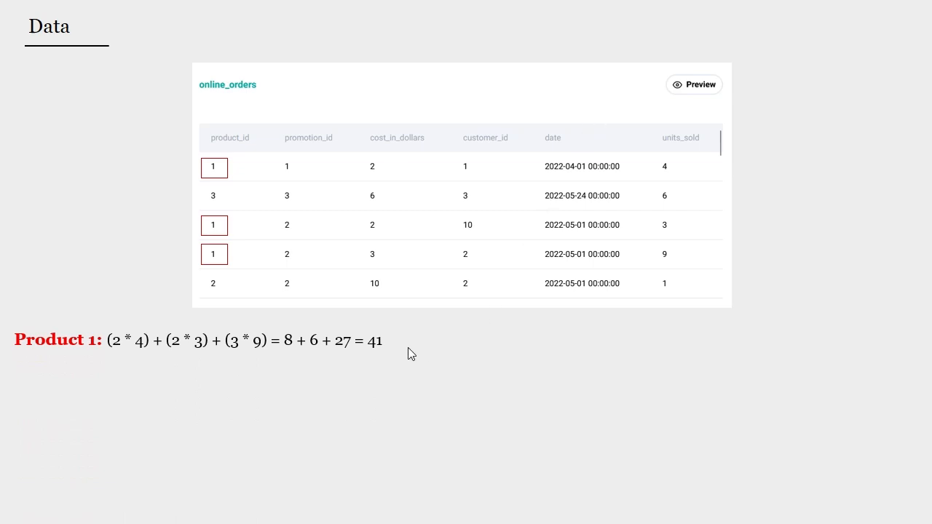
Step: Advance the slide to reveal product 2 (10) and product 3 (36) revenue totals
left_click(212, 282)
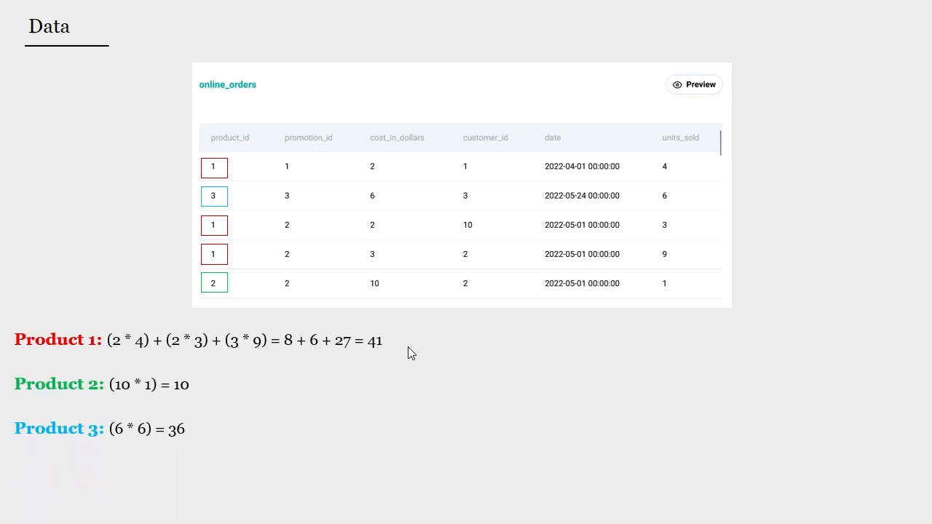
mouse_move(109, 385)
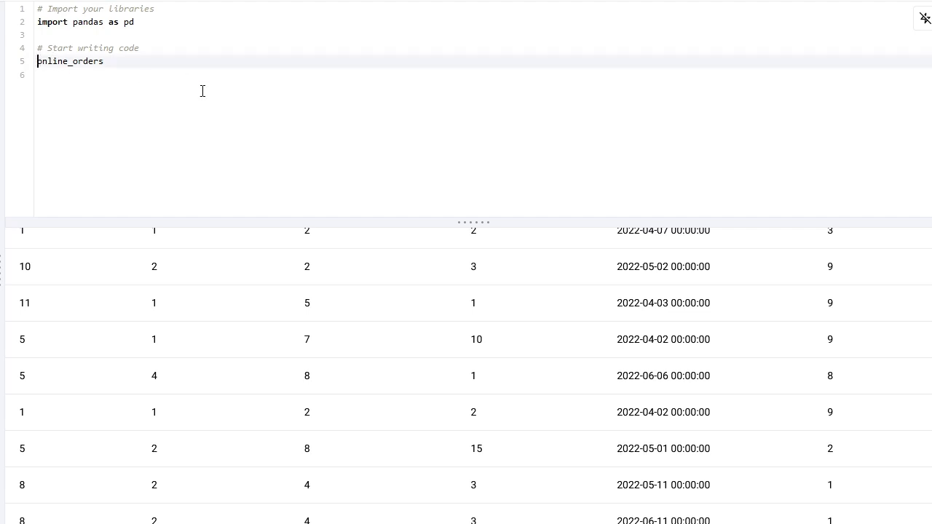
Step: Compute df['total_revenue'] as cost_in_dollars * units_sold on online_orders and run to see the column
type("df =")
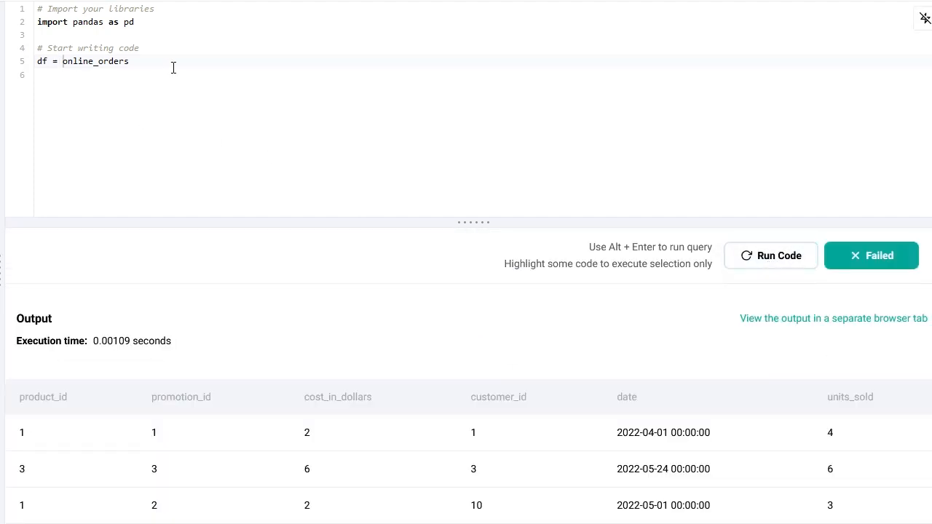
type("df[]")
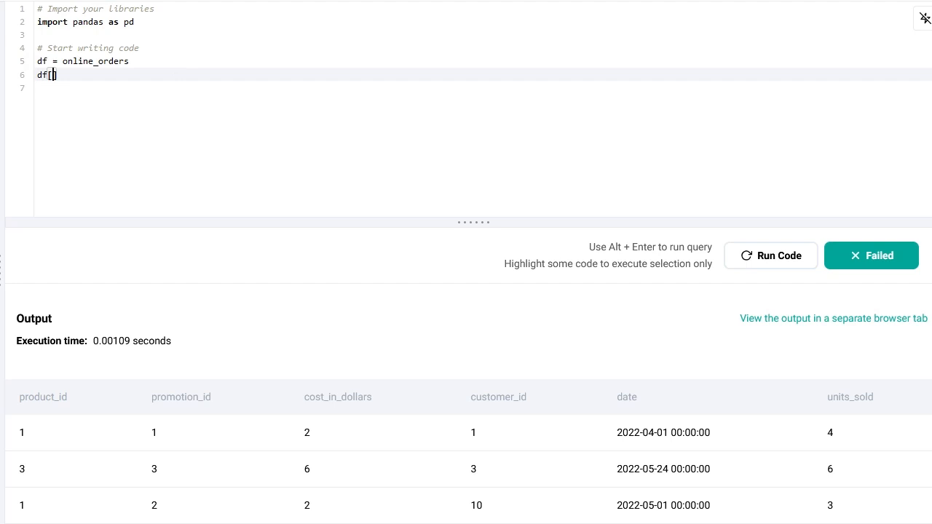
type("'total_revenue")
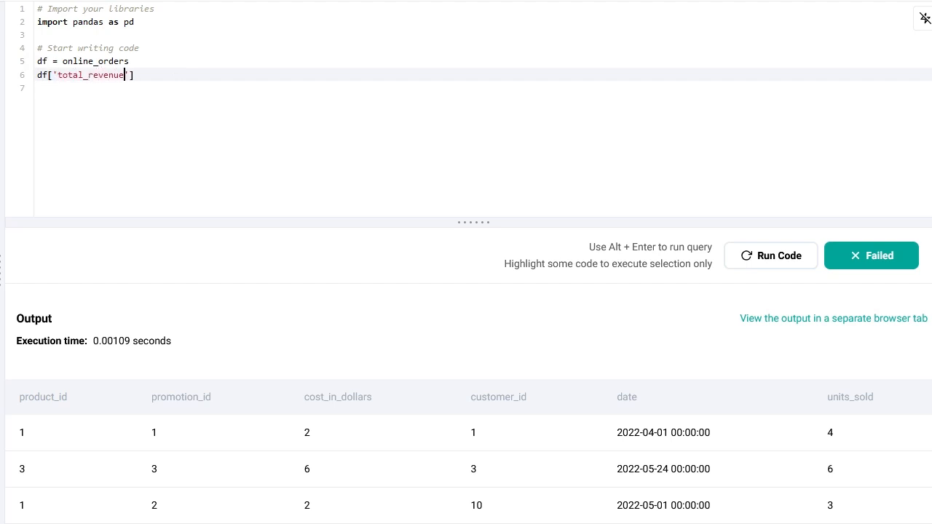
type("= df")
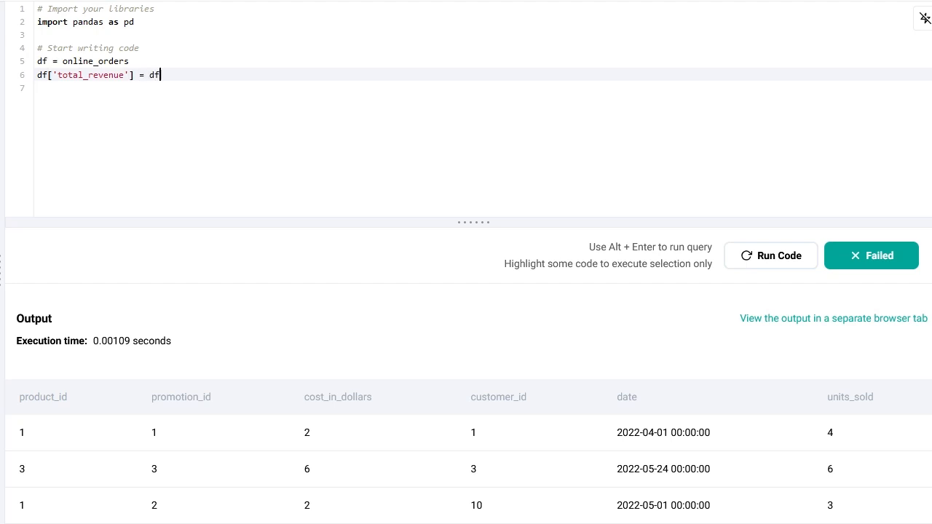
type("['c'")
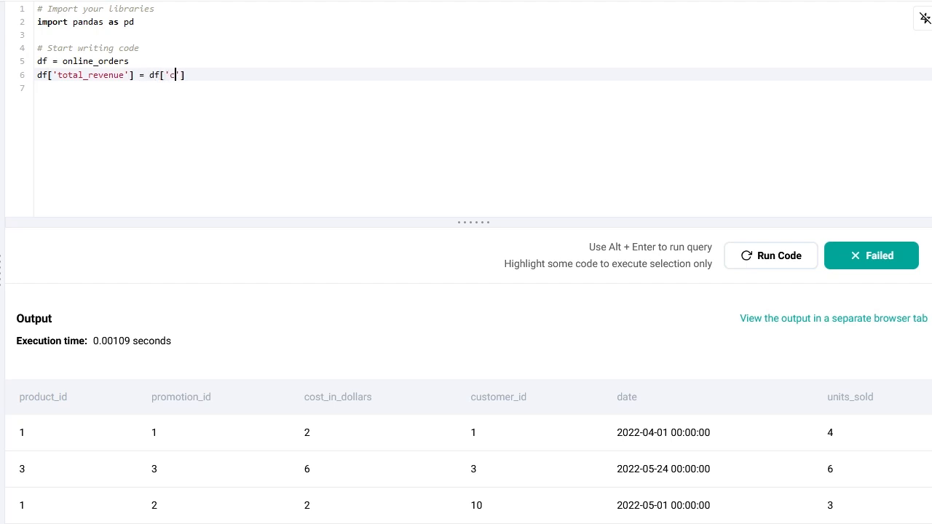
type("ost_in_dol")
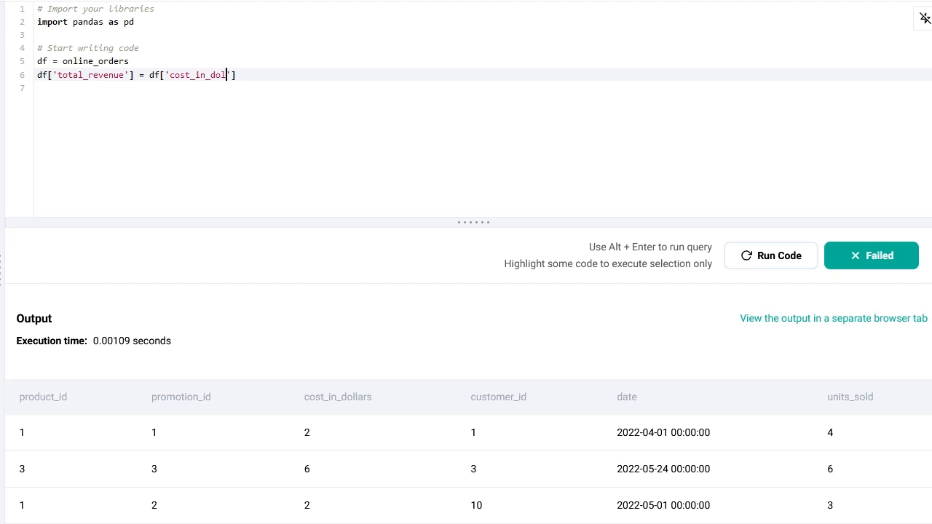
type("lars'] * df")
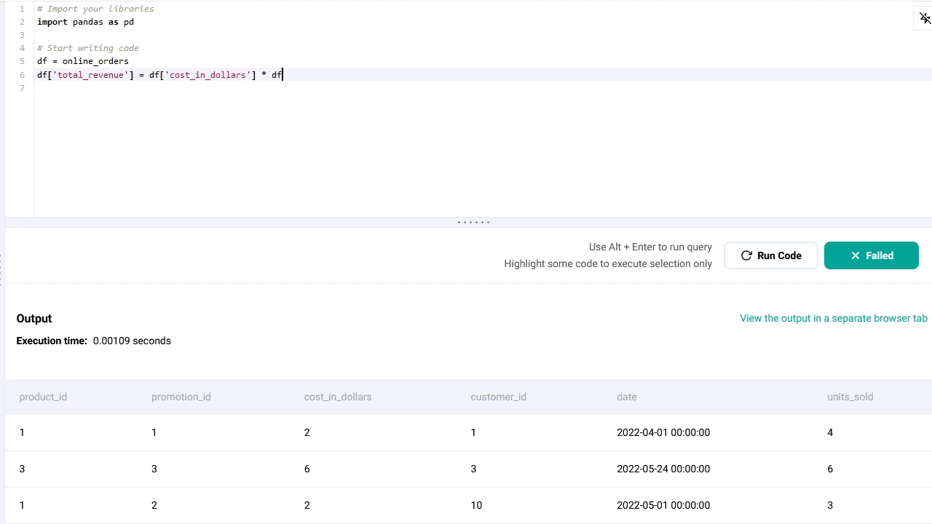
type("['unit']")
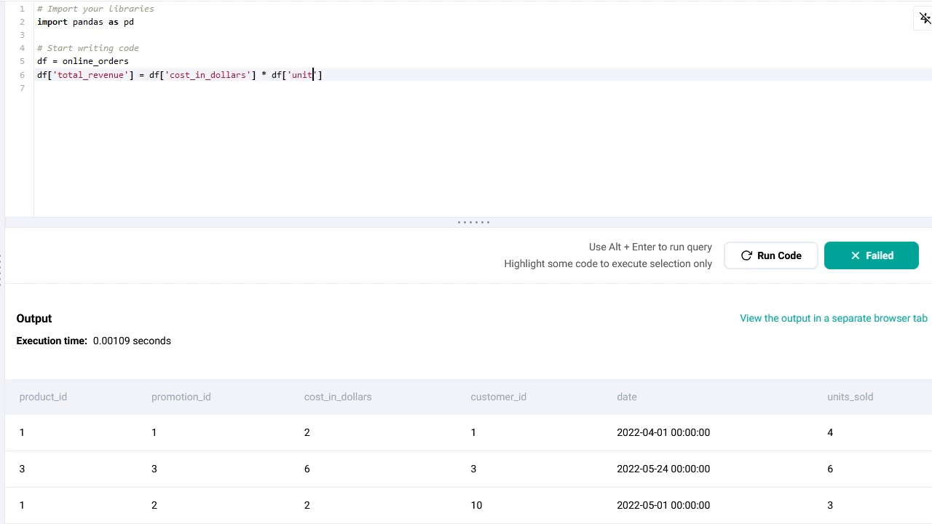
type("s_sold")
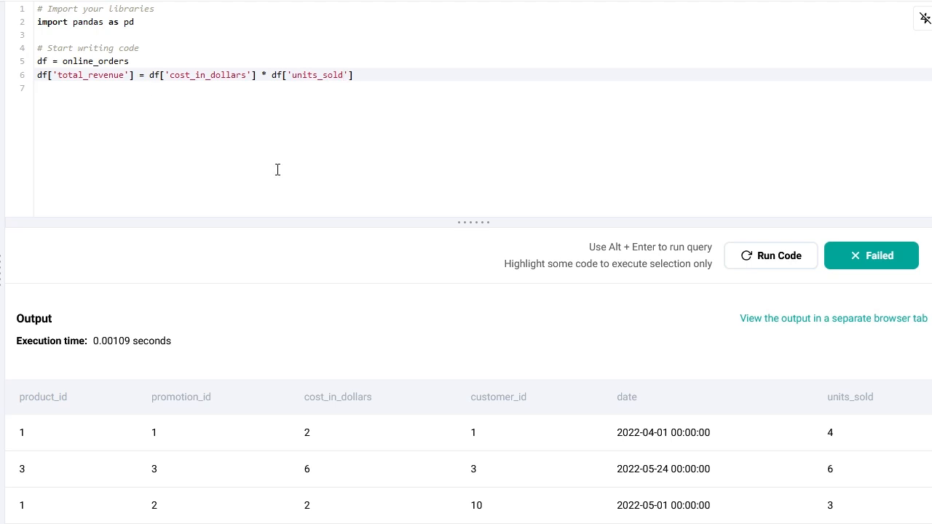
type("df")
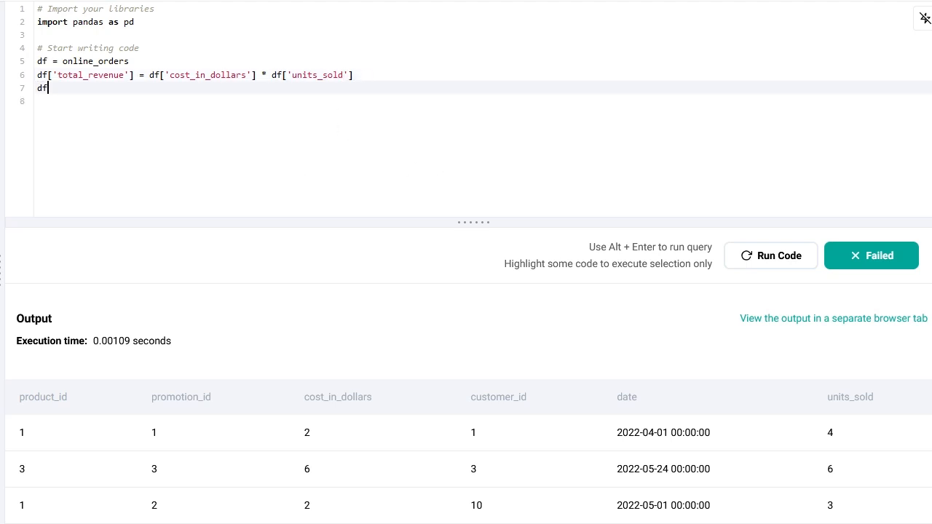
left_click(769, 256)
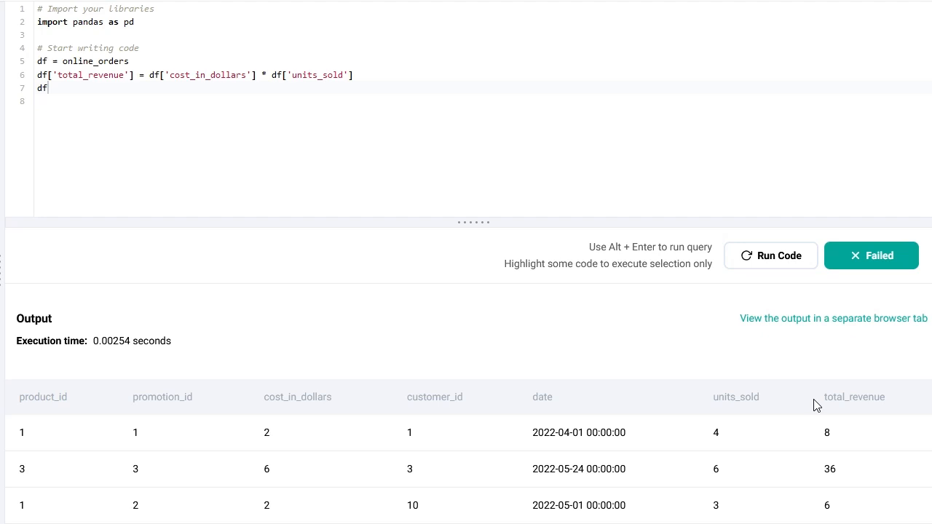
mouse_move(504, 465)
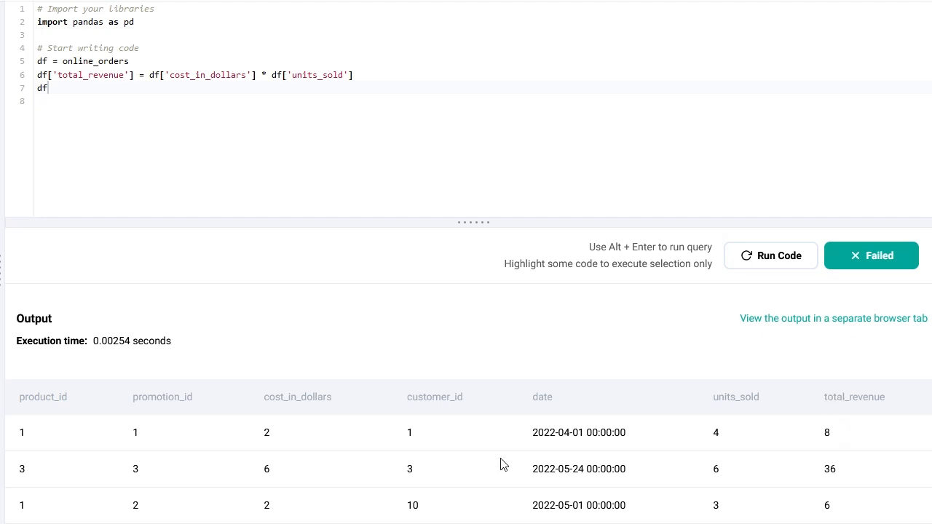
mouse_move(771, 387)
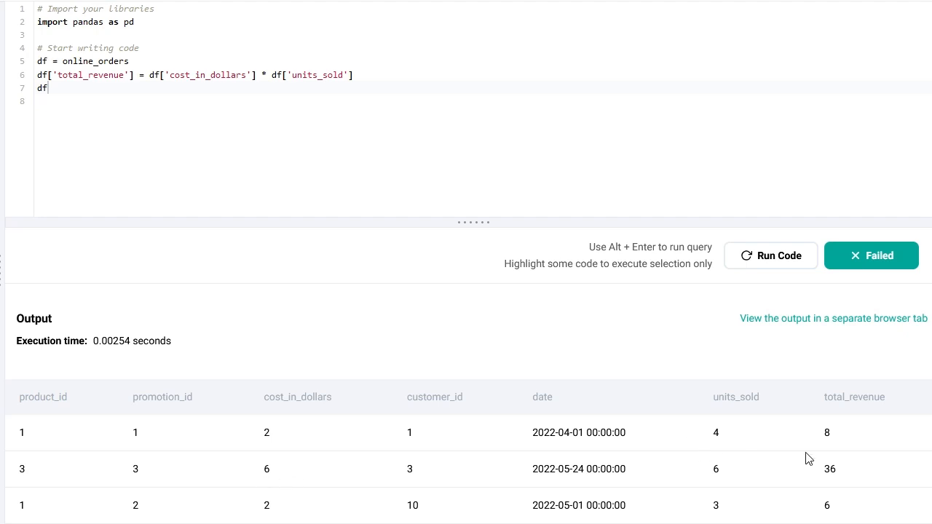
mouse_move(143, 141)
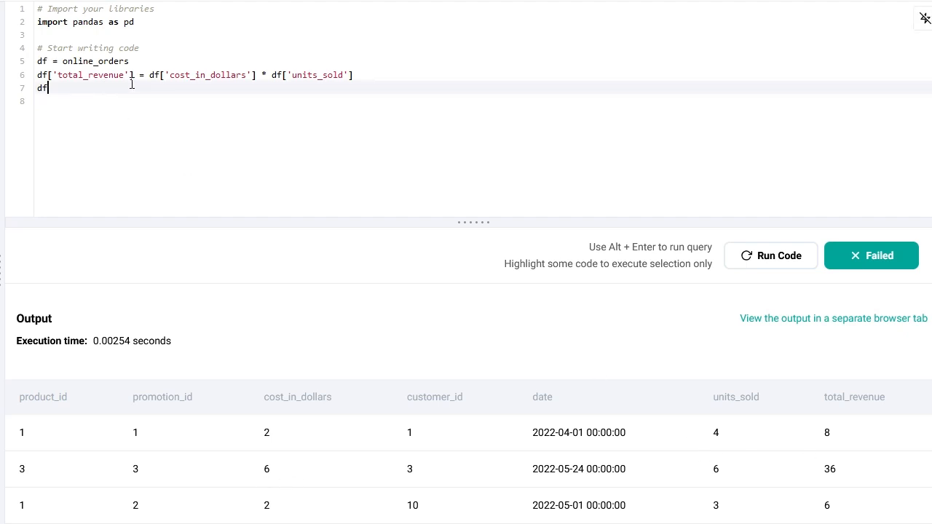
Step: Add a month column from df.date.dt.month, filter to df.month <= 6, and run it
type("['month']")
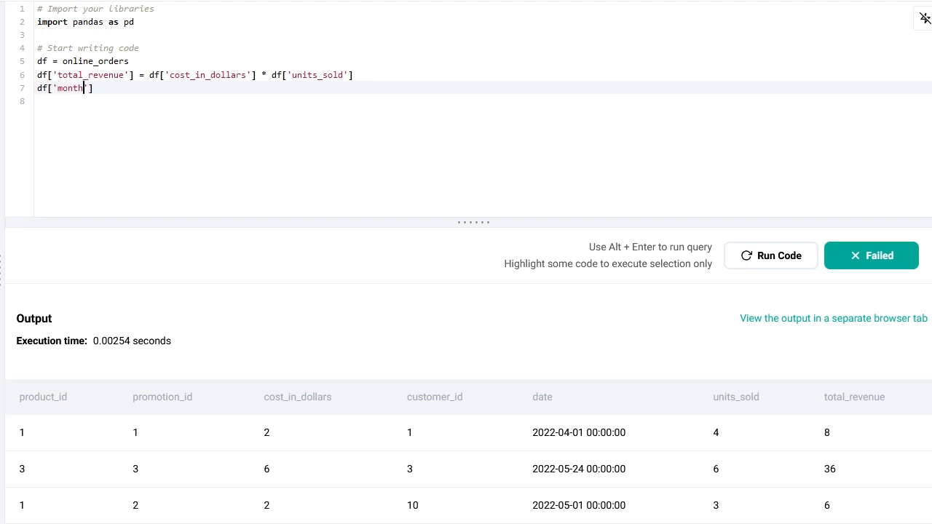
type("= df.")
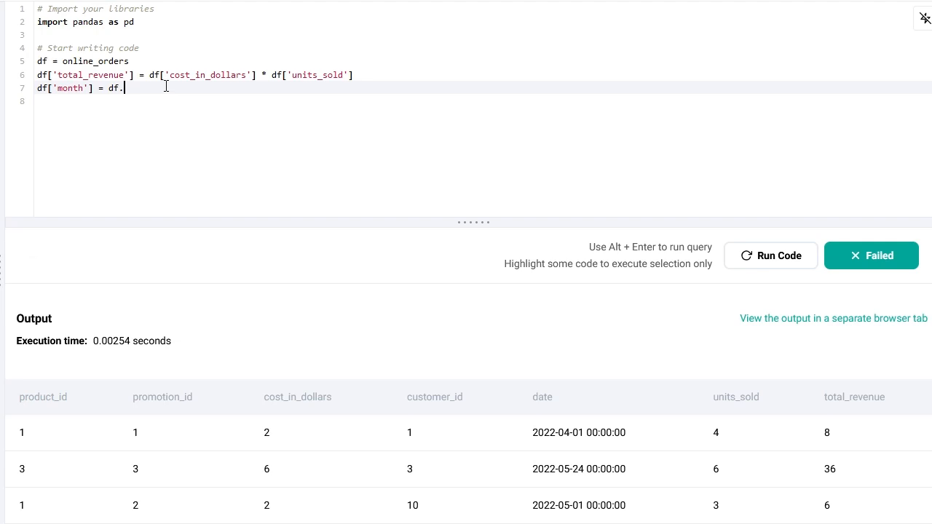
type("date.dt.m")
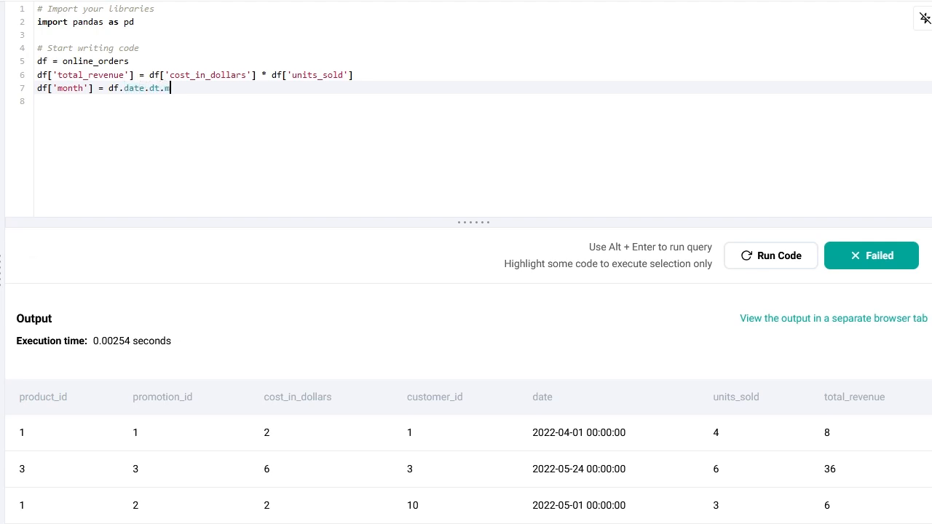
type("onth")
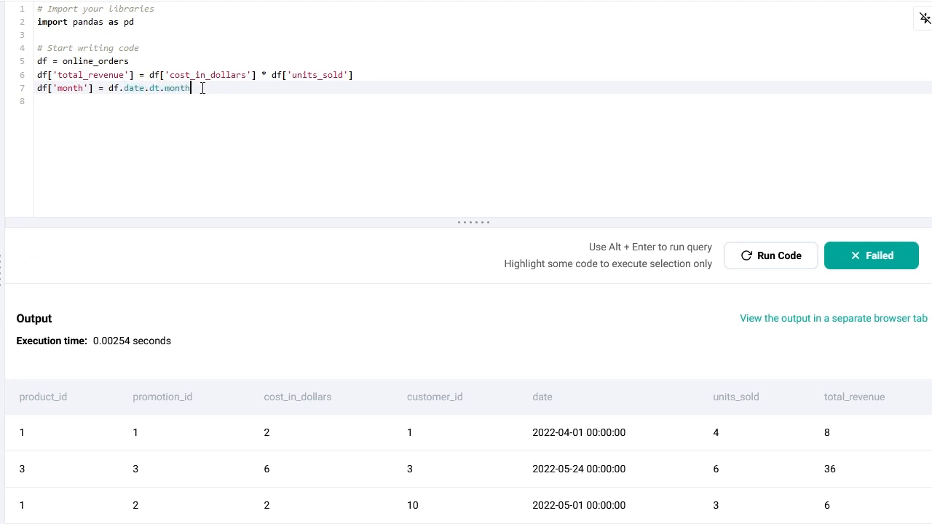
type("df")
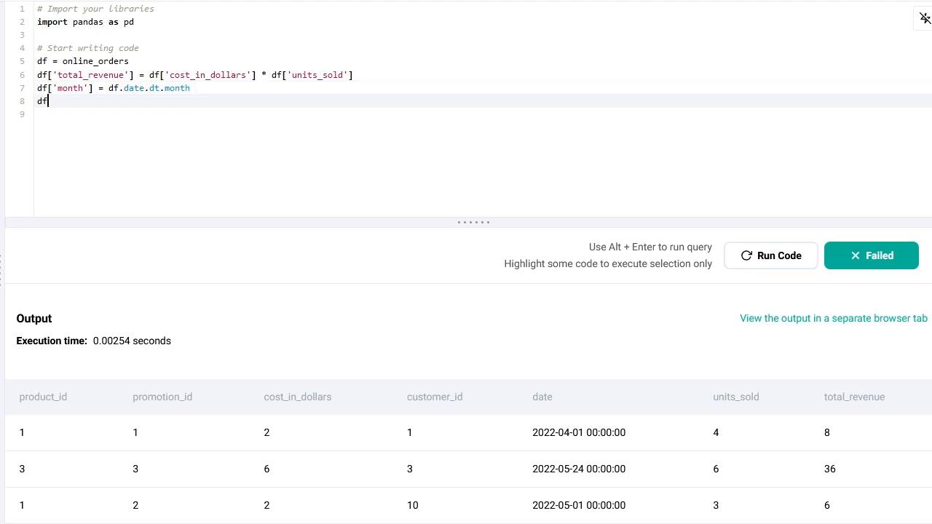
type("[]")
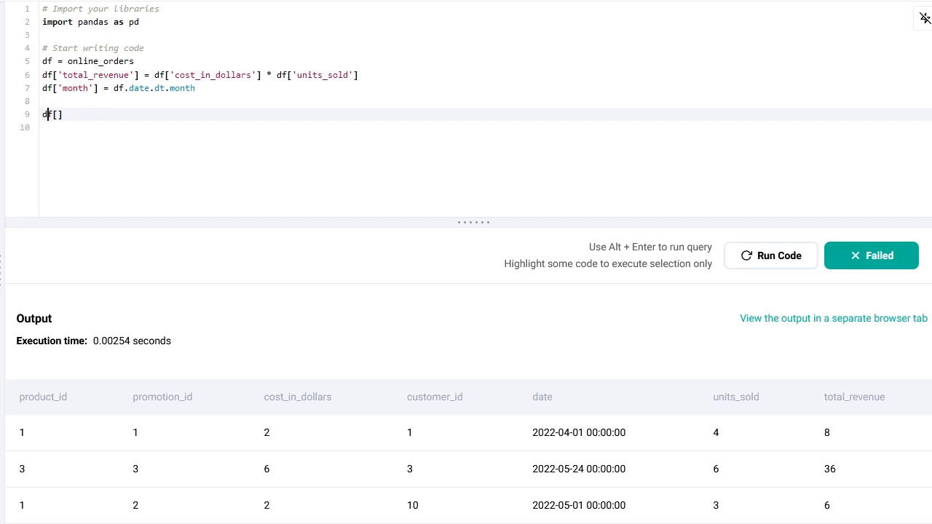
type("df.month")
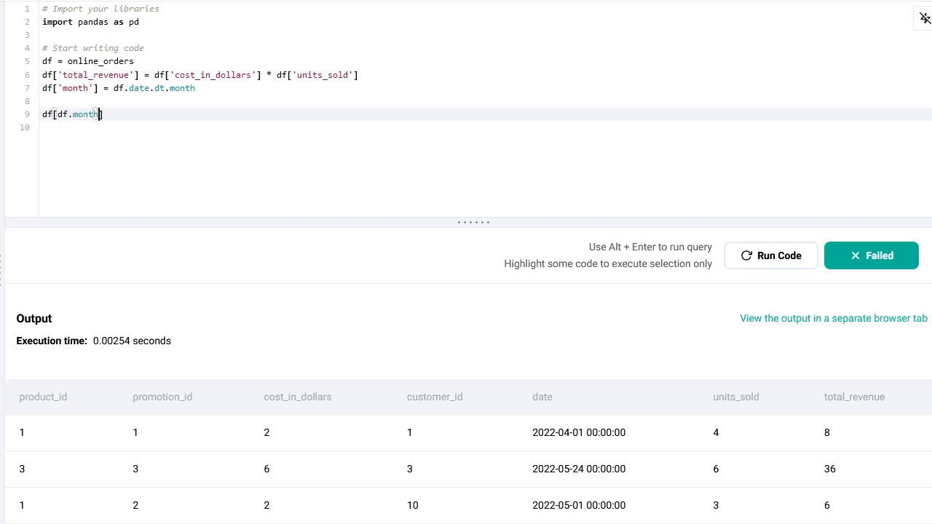
type("<=")
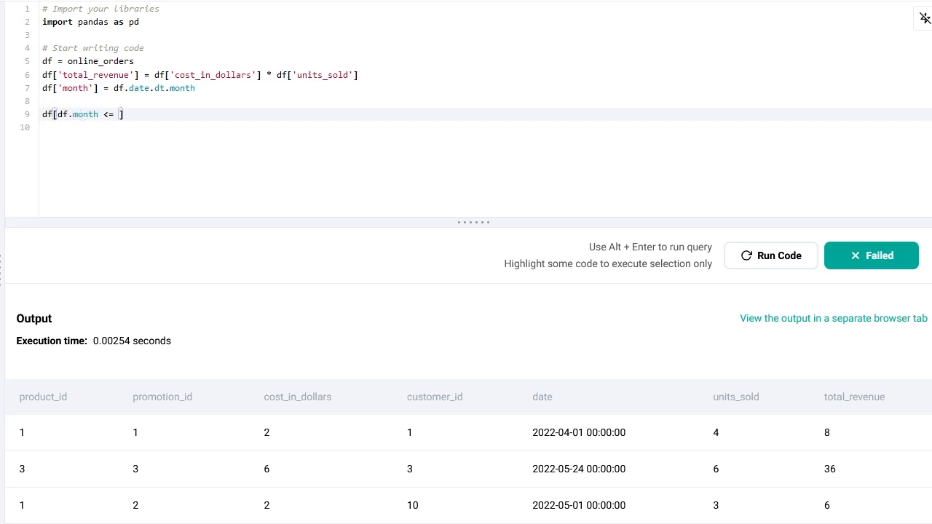
type("6")
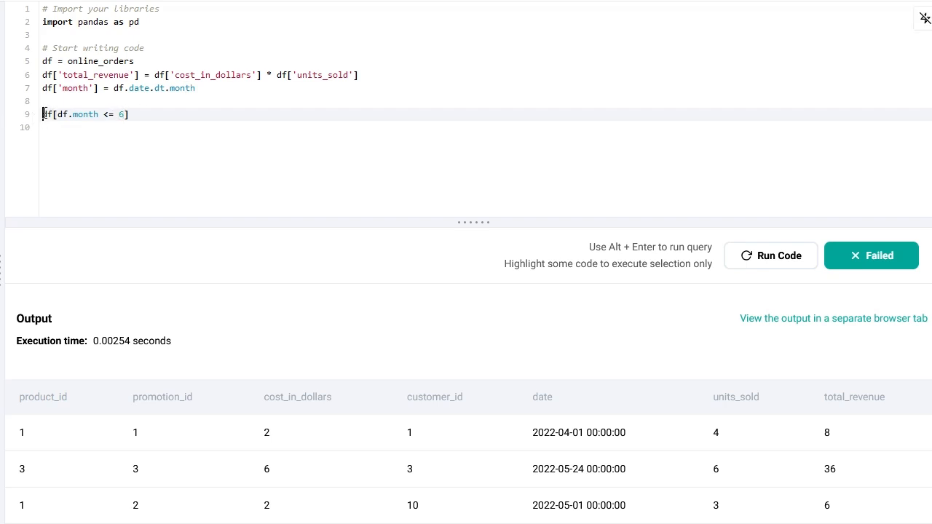
type("df =")
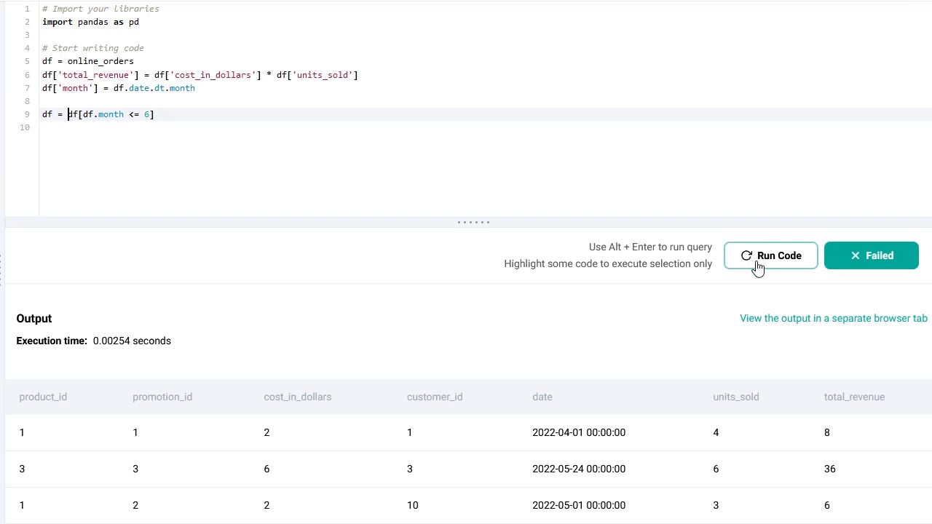
left_click(770, 254)
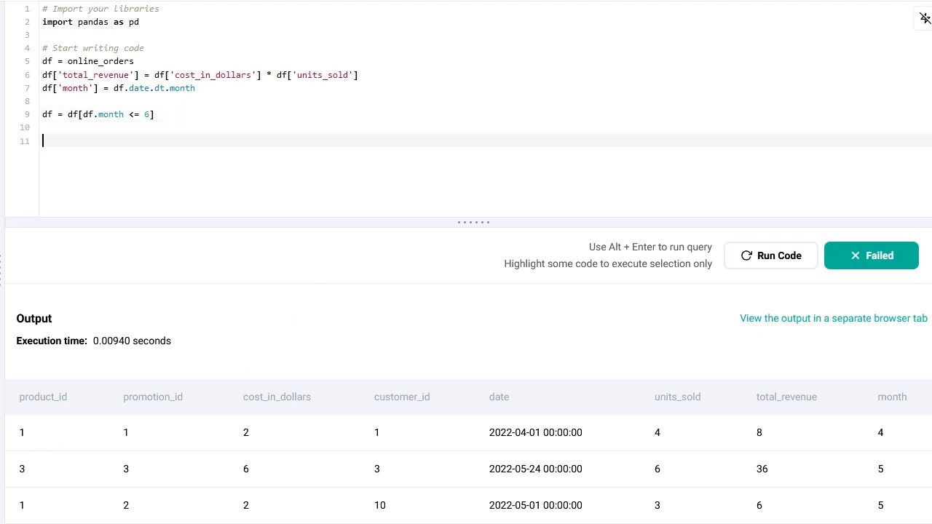
Step: Group by product_id, sum total_revenue with reset_index, and run to see per-product totals
type("df.groupby('pro")
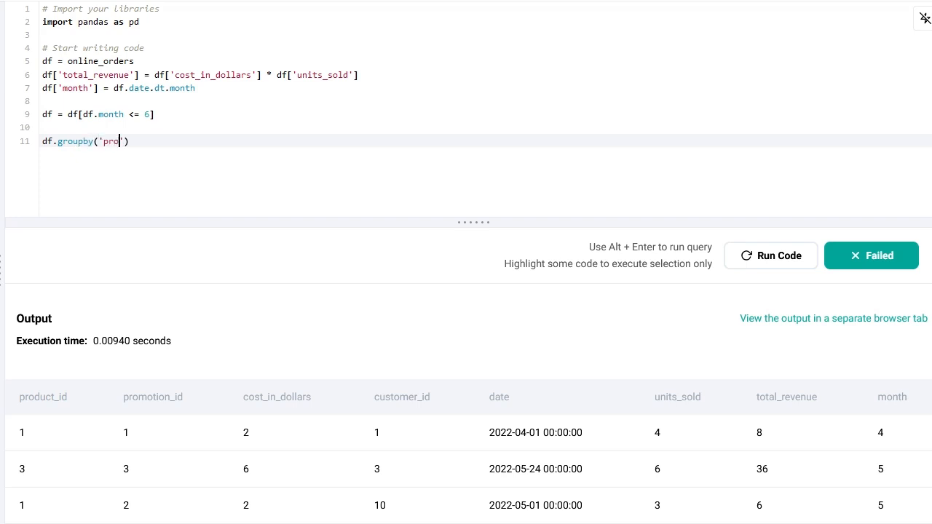
type("duct_id'")
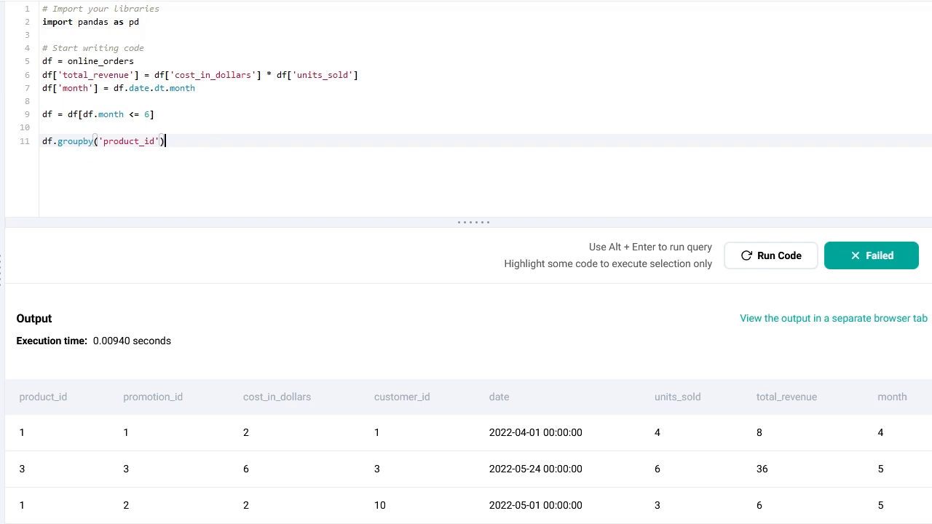
mouse_move(800, 460)
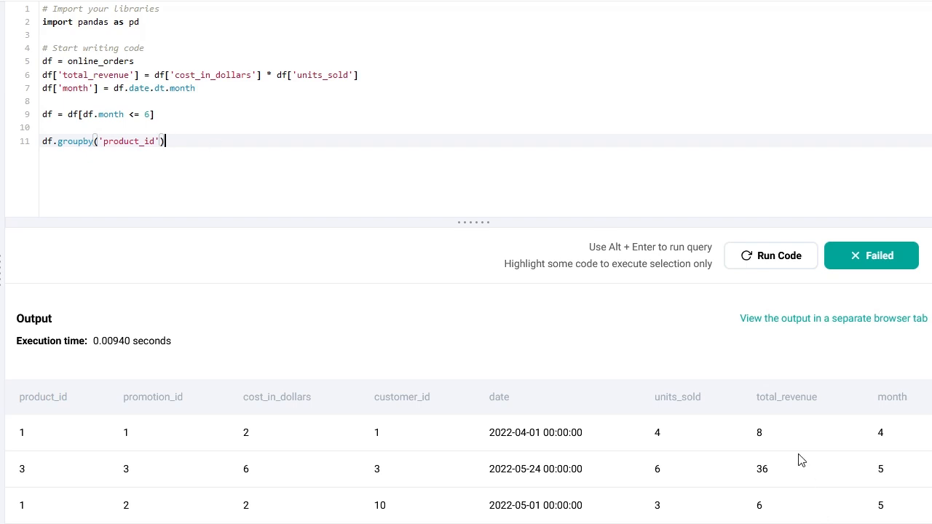
type(".total_revenue.su")
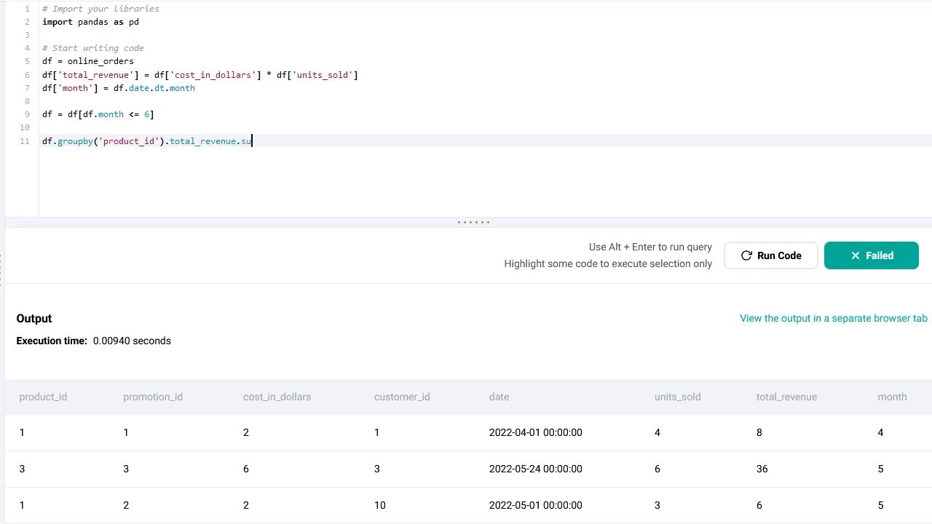
type("m()")
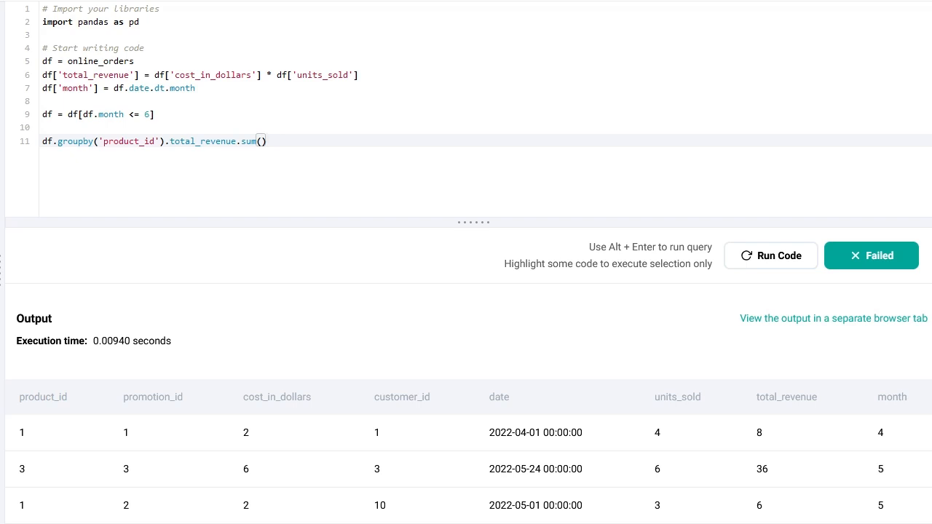
type(".rese")
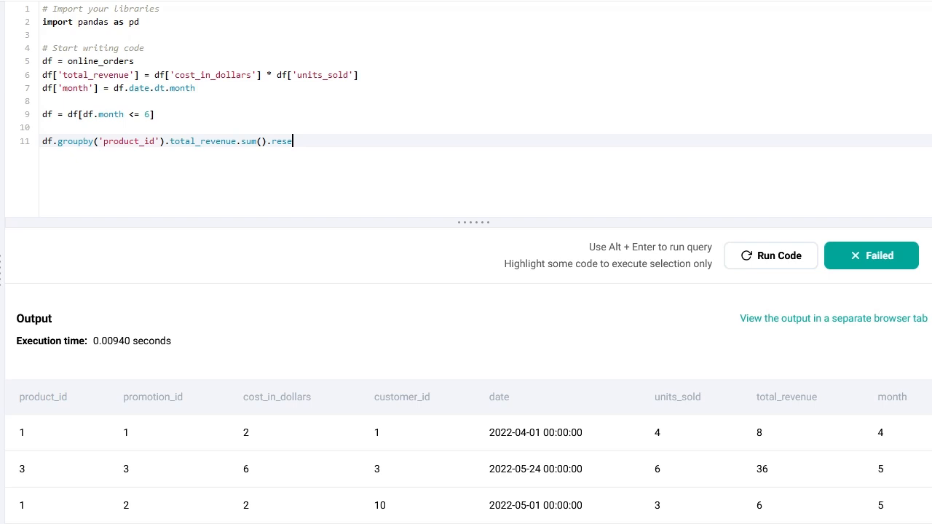
type("t_index()")
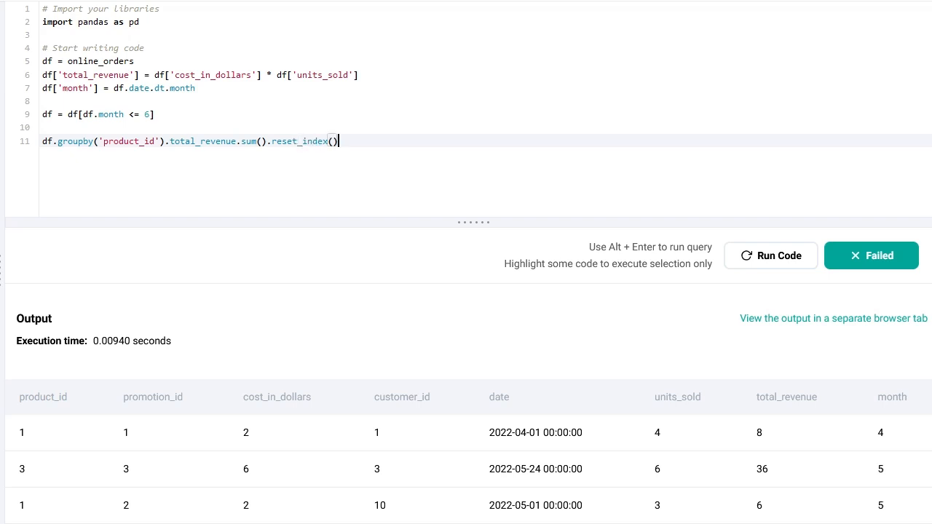
mouse_move(3, 362)
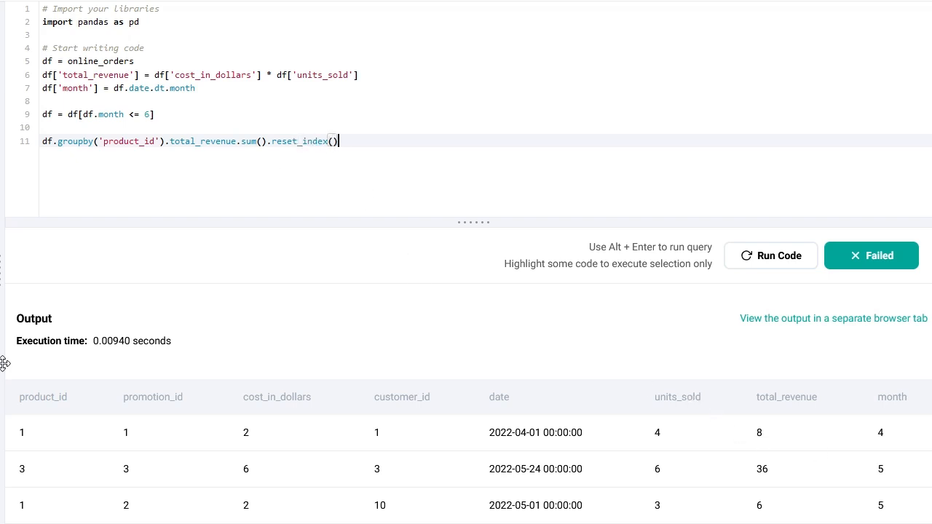
left_click(770, 254)
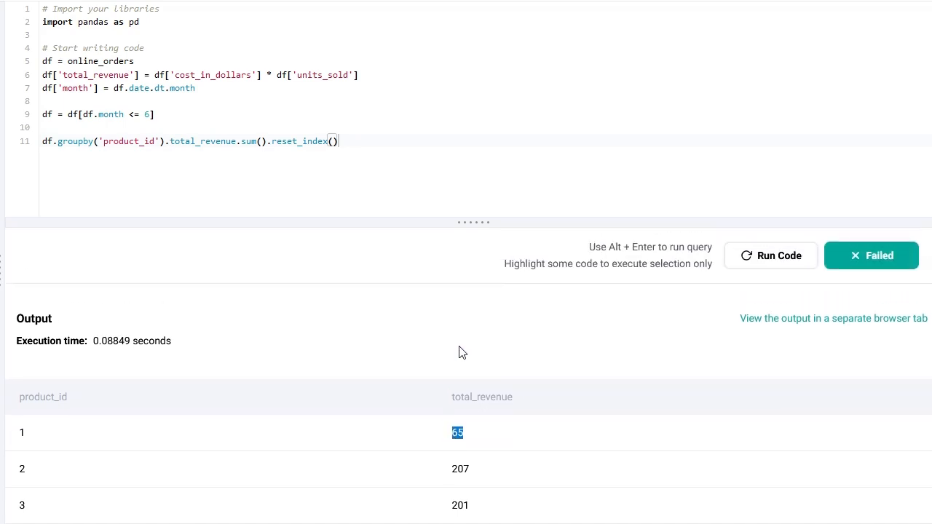
Step: Append .sort_values(by="total_revenue", ascending=False) and run so product 2 at 207 leads
left_click(342, 141)
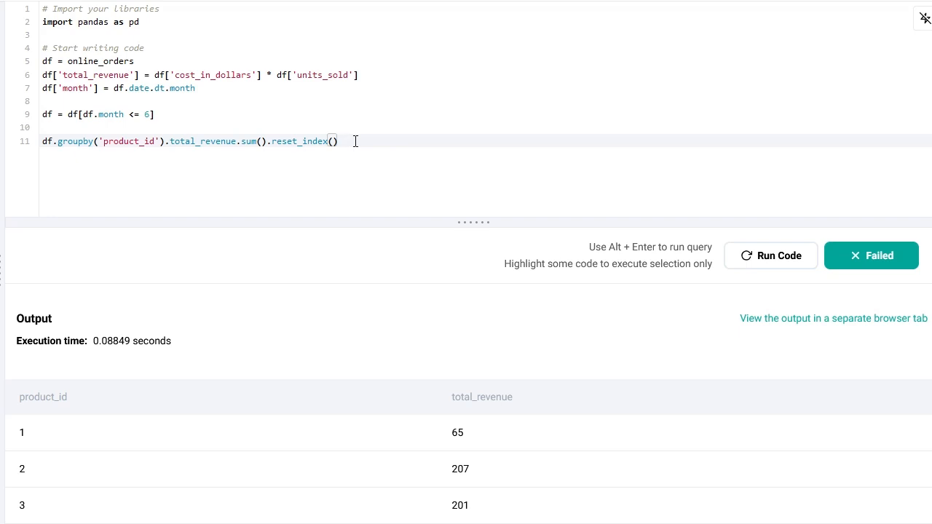
type(".sort_")
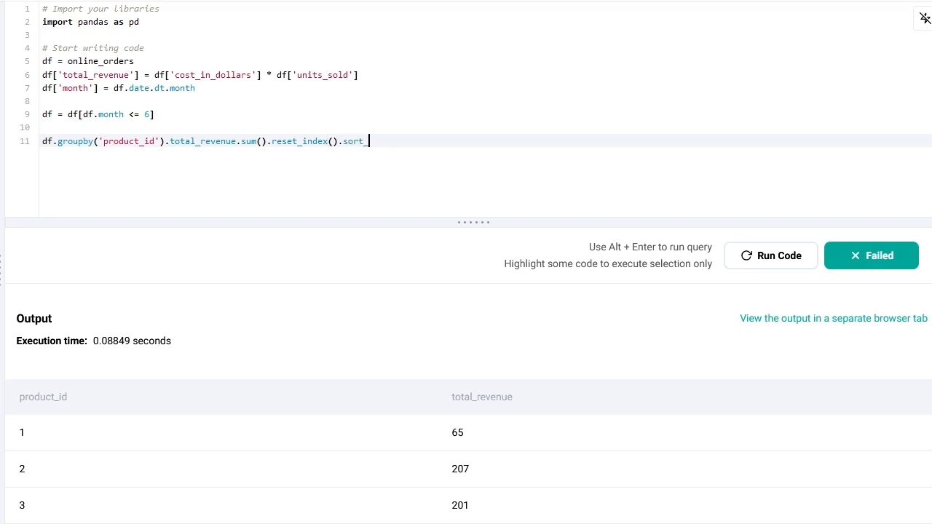
type("values()")
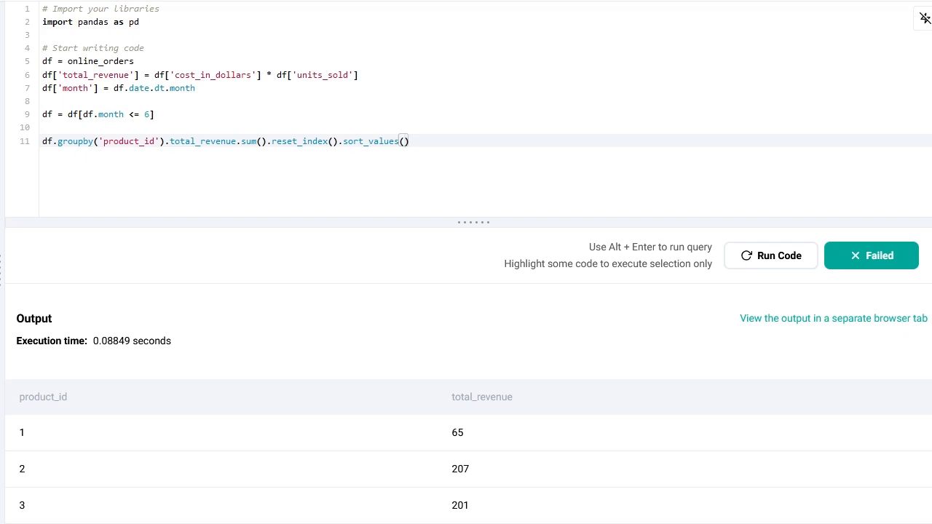
type("by = \"total\"")
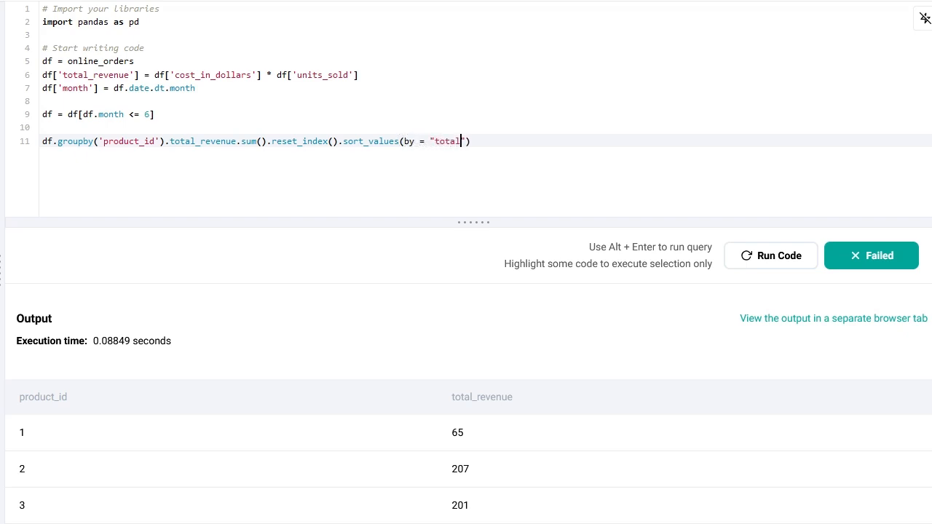
type("_reven")
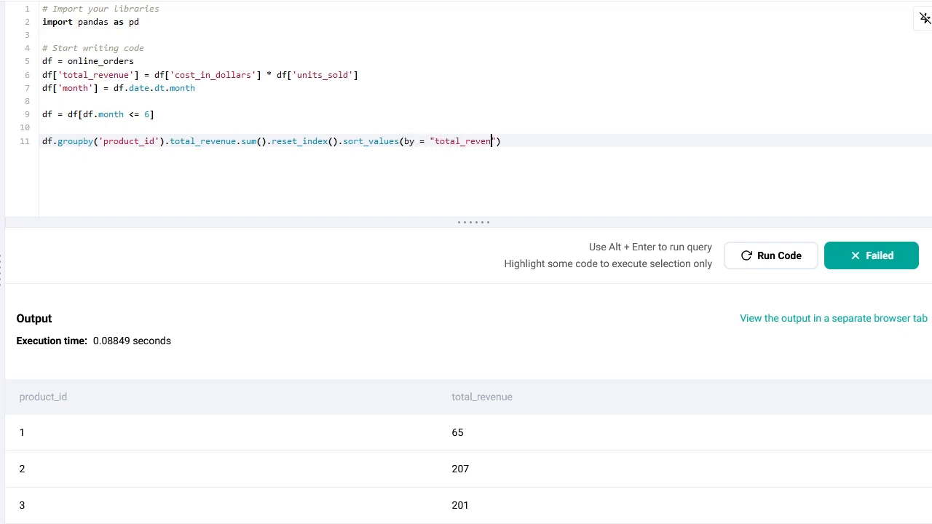
type("ue)")
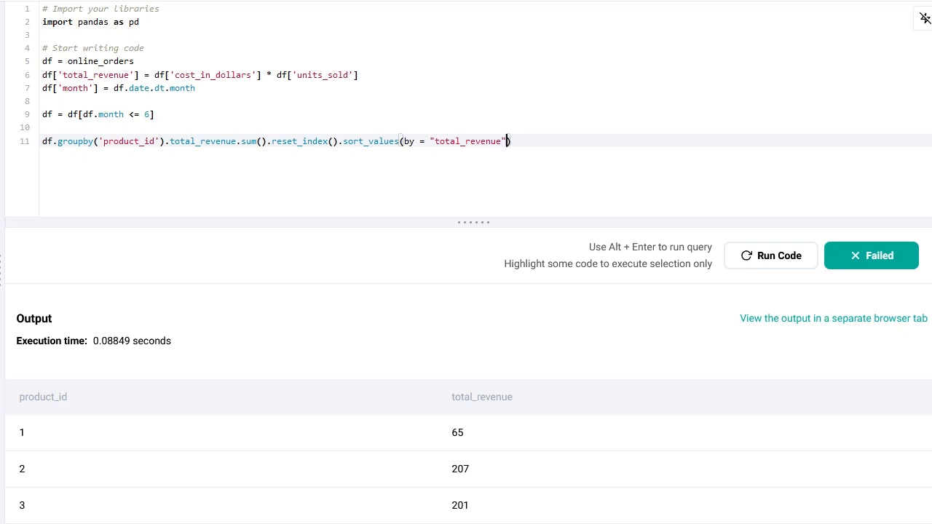
type(", ascending")
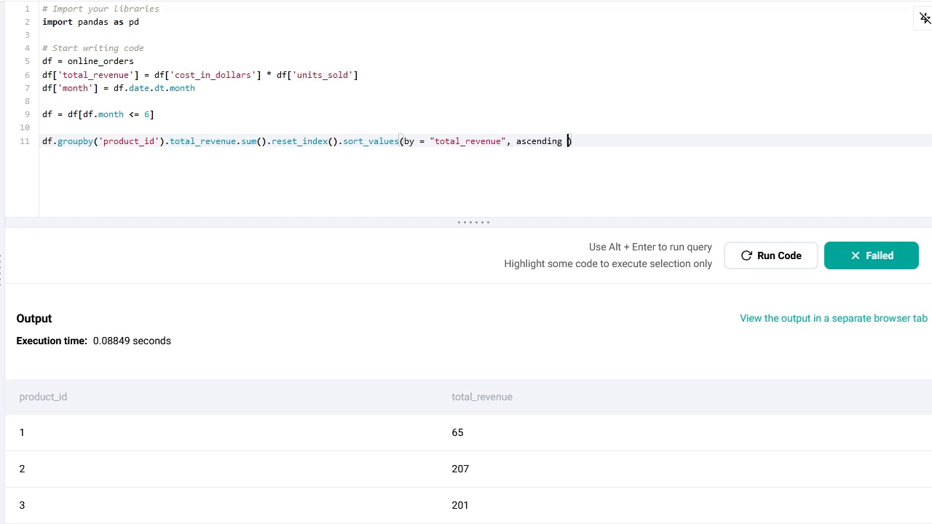
type("= False")
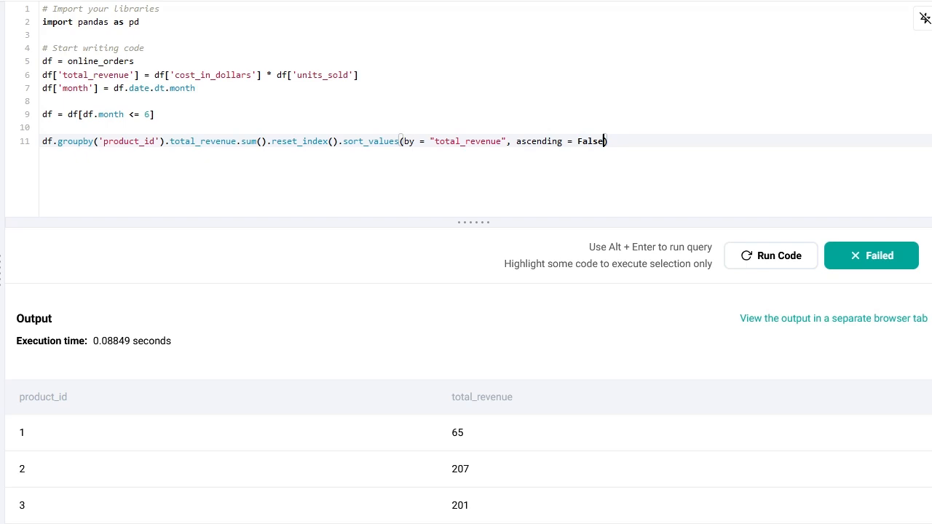
mouse_move(445, 196)
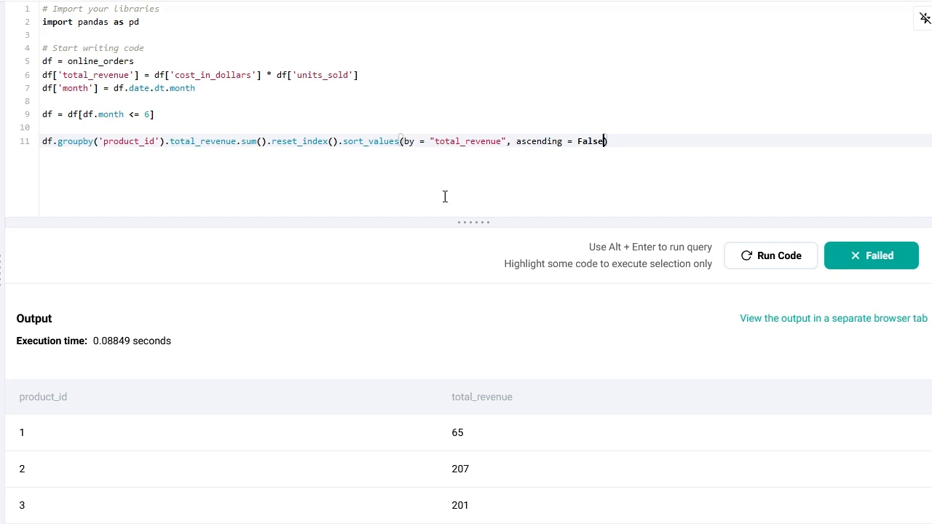
left_click(770, 255)
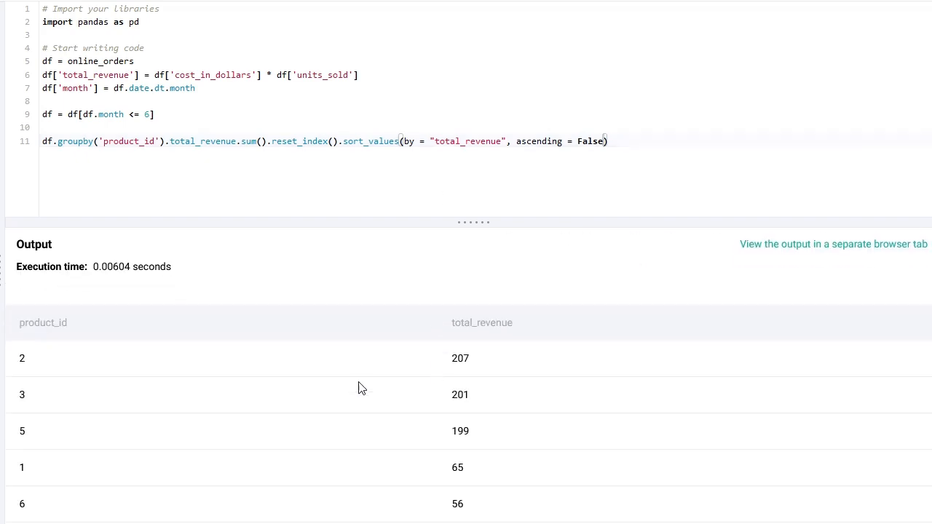
mouse_move(96, 373)
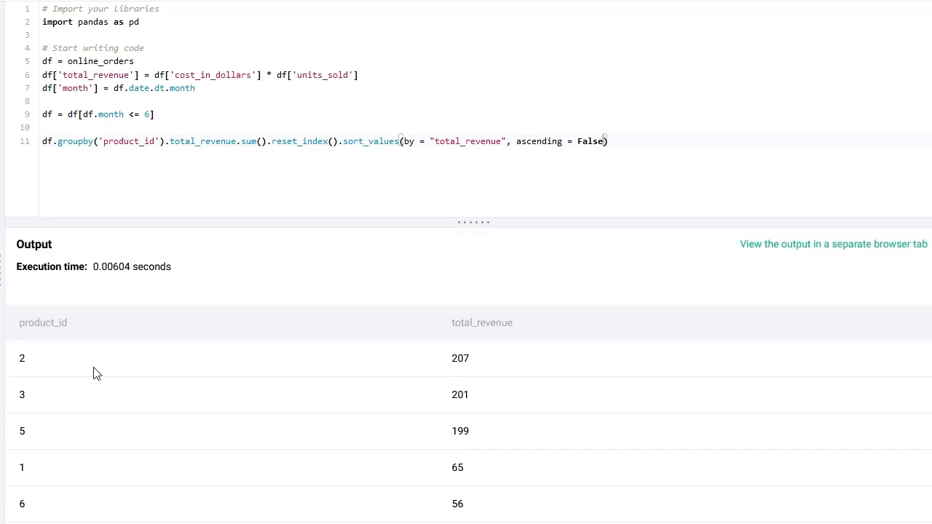
mouse_move(562, 374)
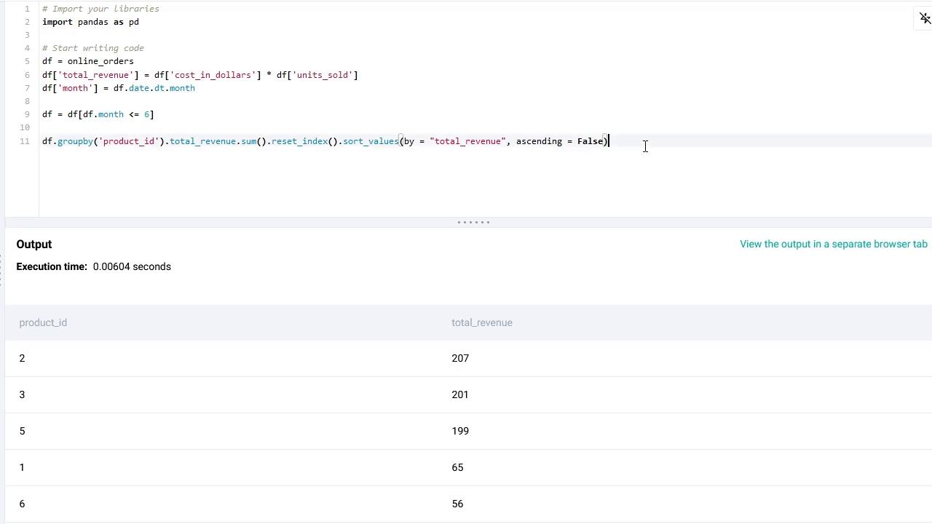
Step: Slice the sorted result with [:5] and check the solution as Solved
type("[:5]")
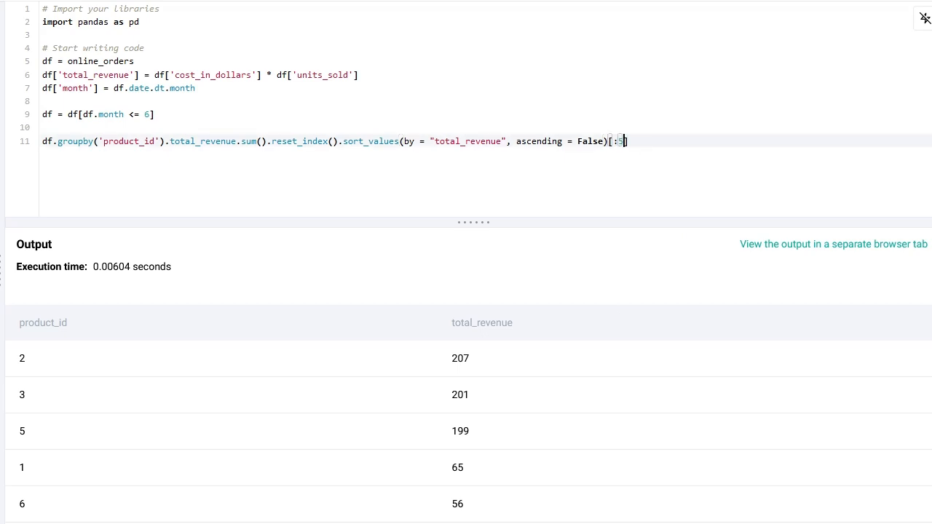
left_click(770, 256)
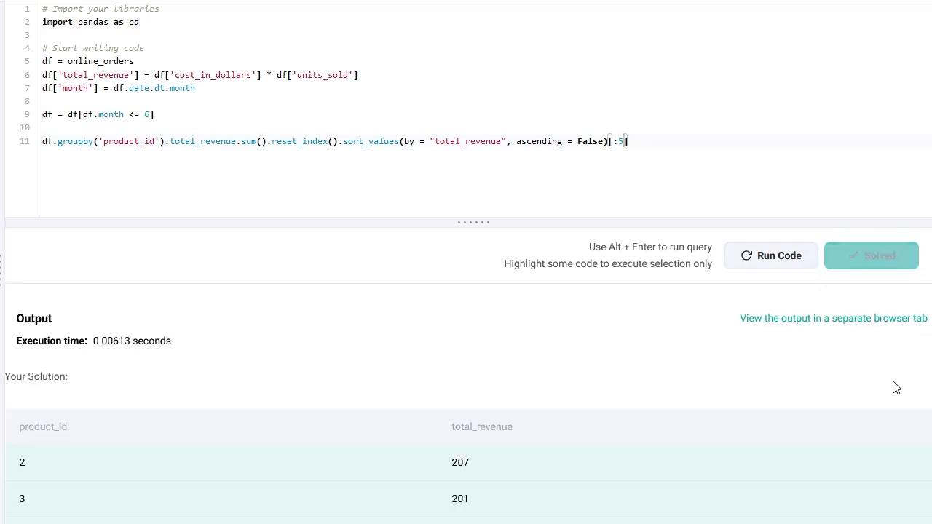
scroll("down", 3)
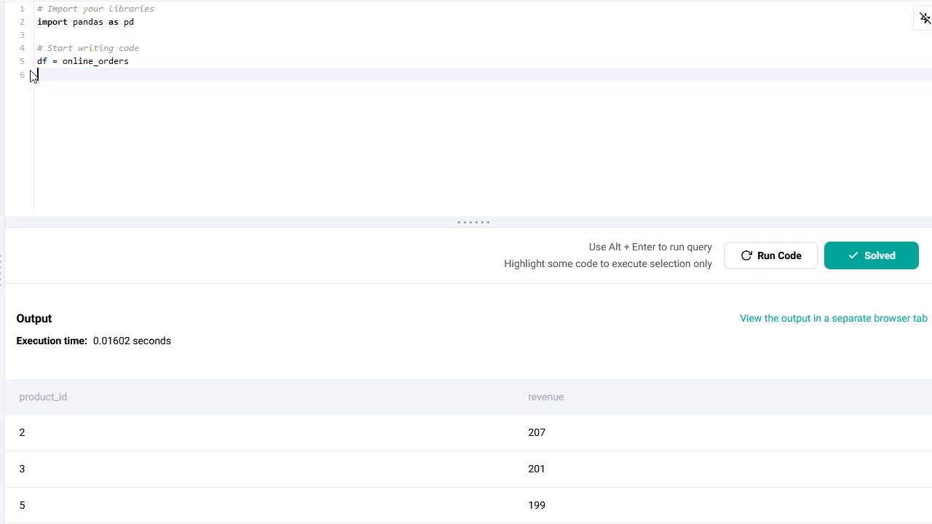
Step: Filter with df.query("'2022-01-01' < date < '2022-06-30'") and run to see matching rows
type("df =")
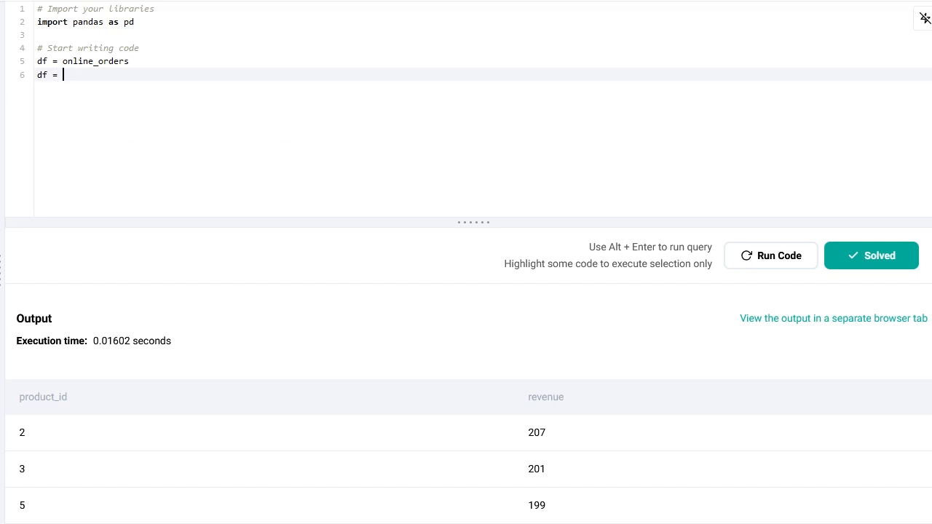
type("df.")
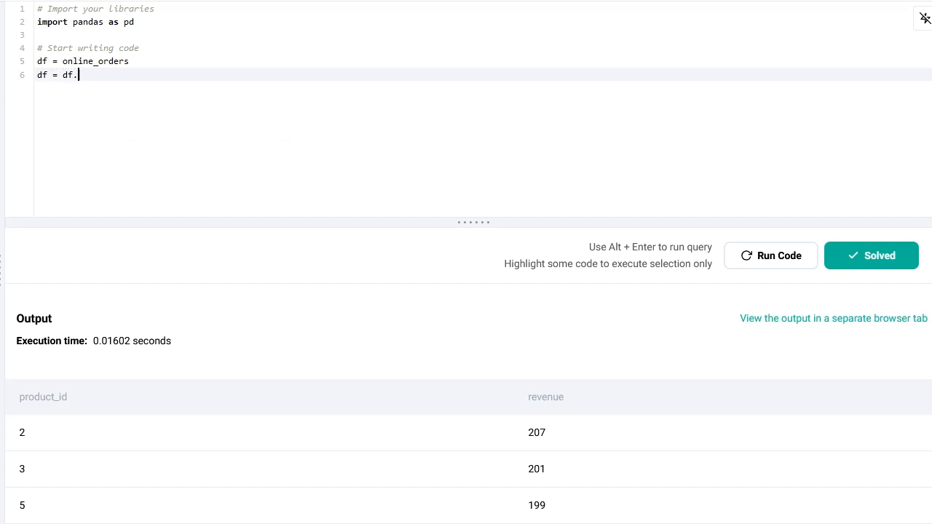
type("quer")
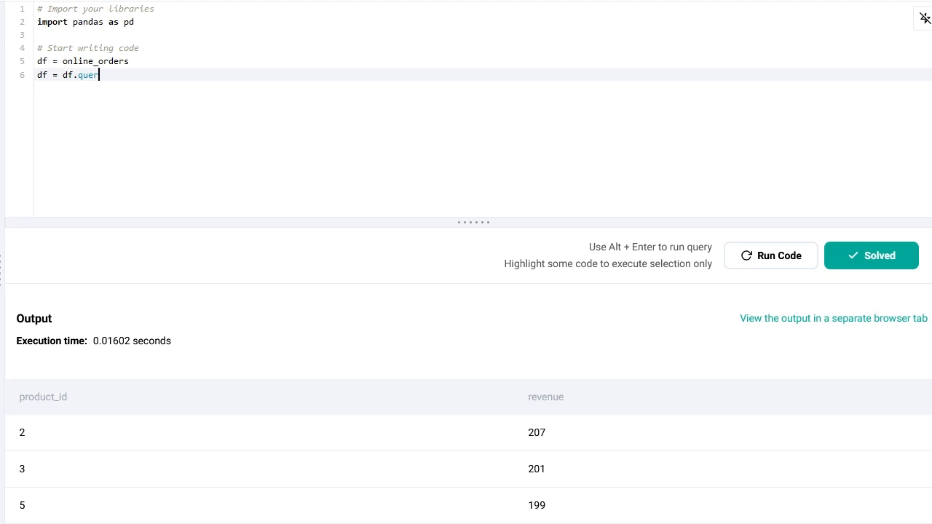
type("y(\"\")")
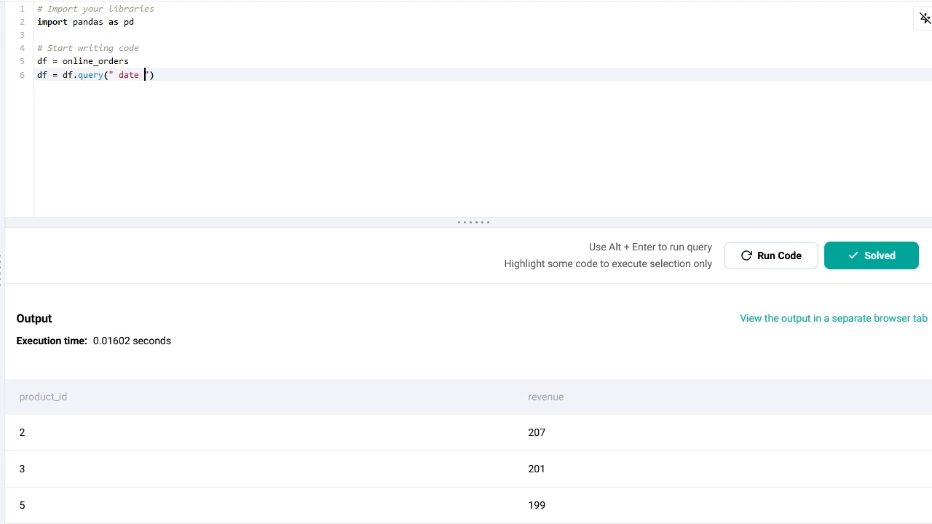
type("< '")
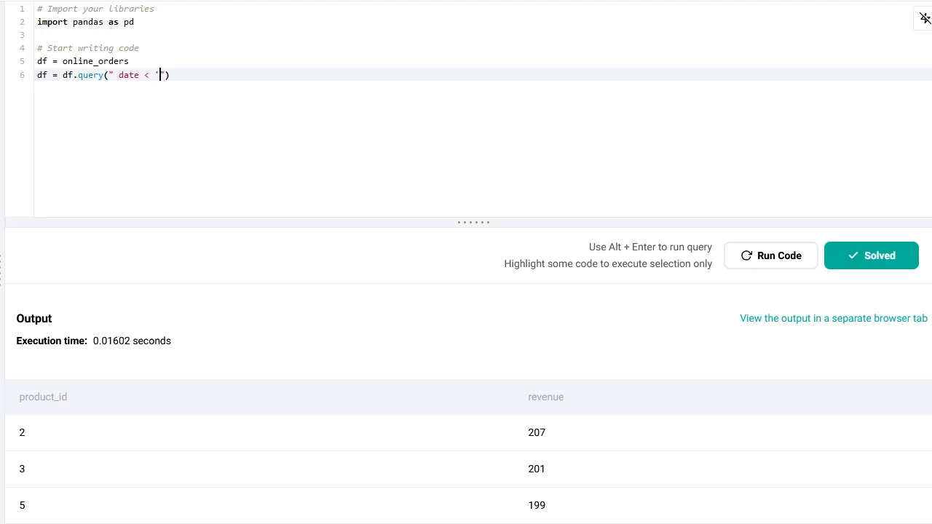
type("2020-06")
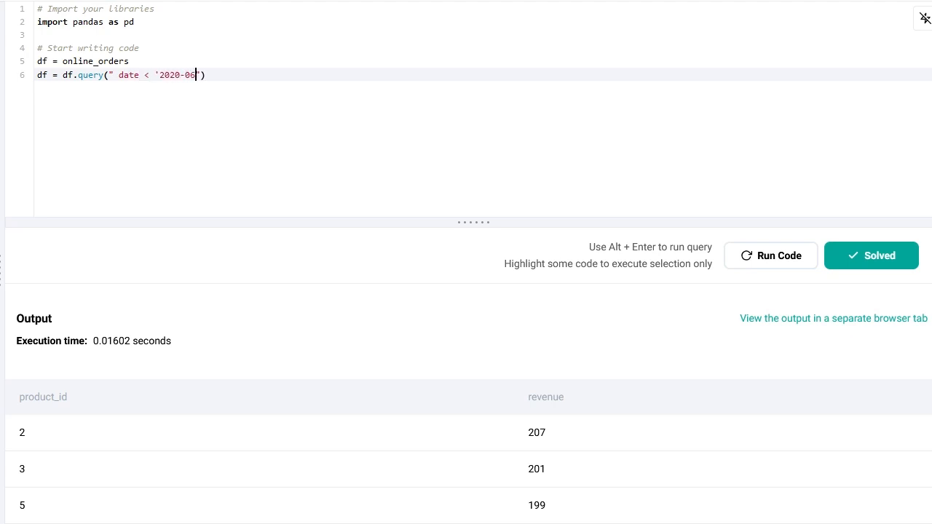
type("-30")
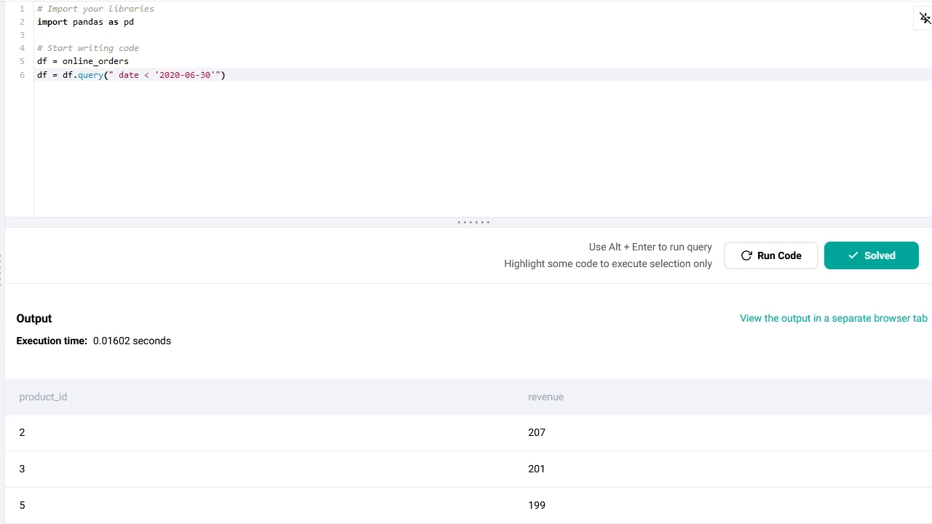
type("'2020-0")
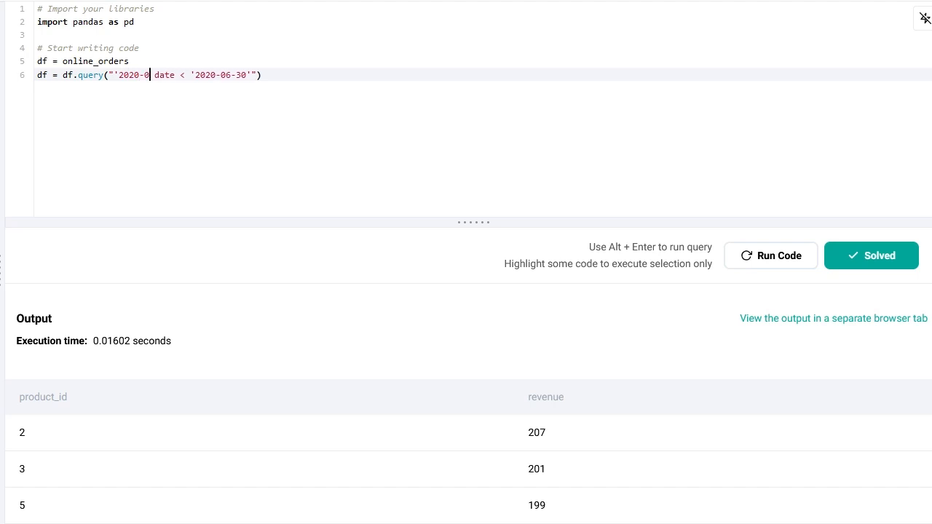
type("1-01")
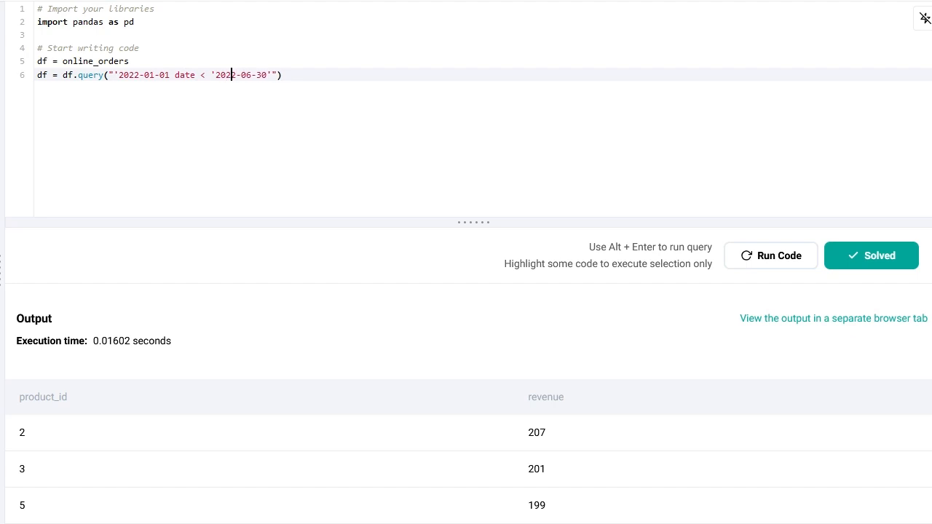
type("' <")
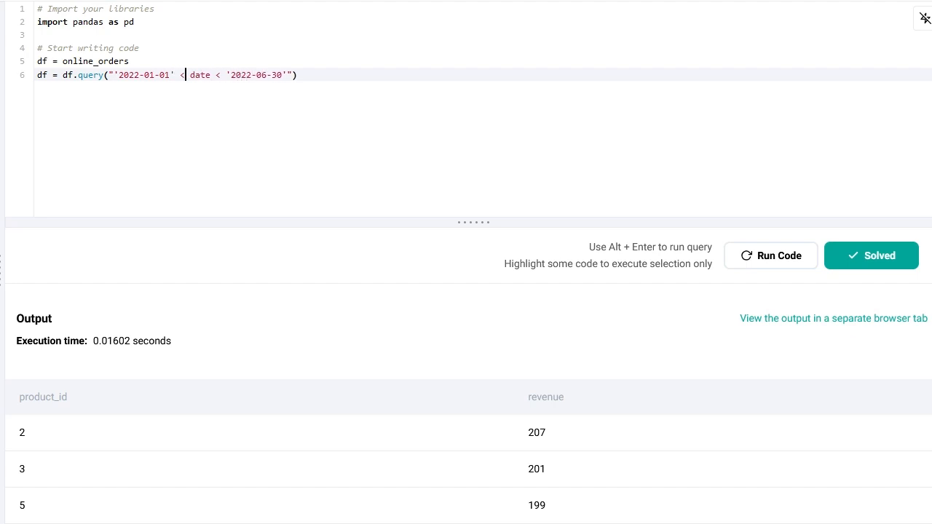
mouse_move(774, 272)
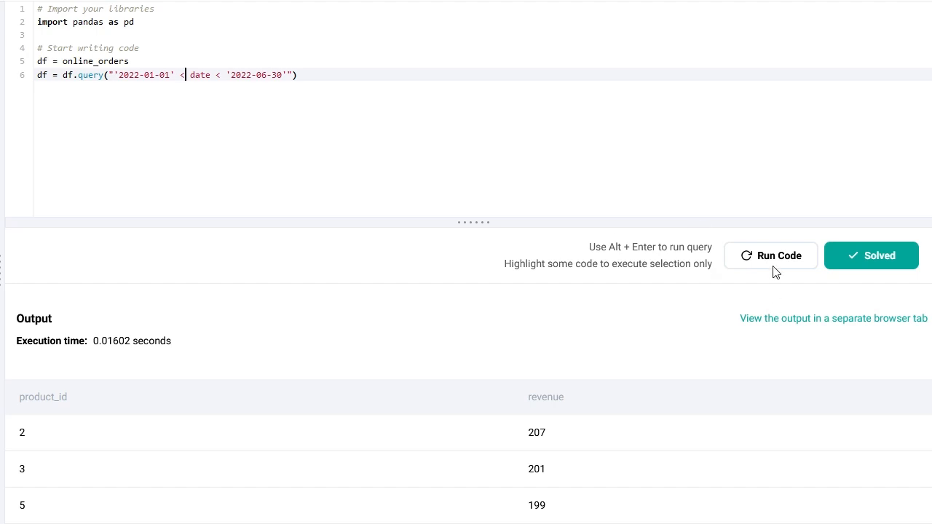
left_click(770, 257)
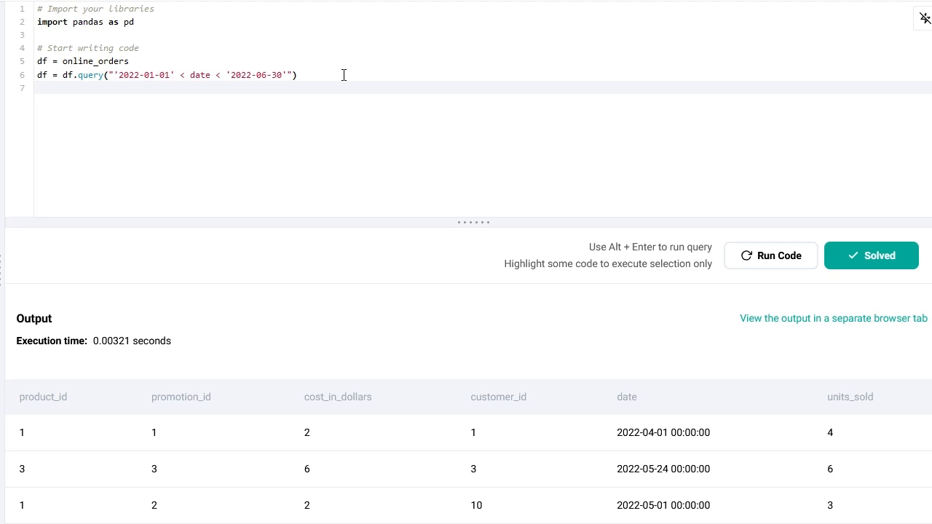
Step: Add a revenue column via df.assign with lambda x: x['cost_in_dollars'] * x['units_sold'] and run it
type("df")
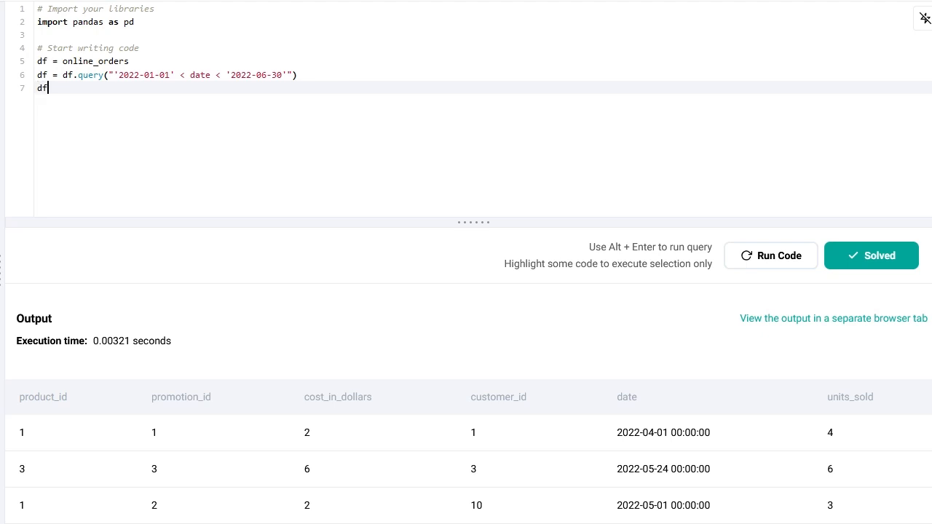
type("= d")
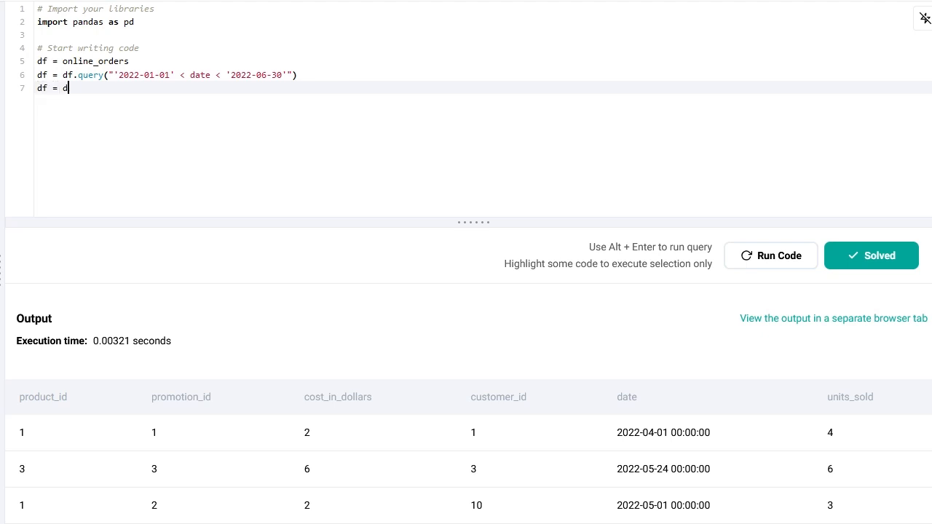
type("f.assign(")
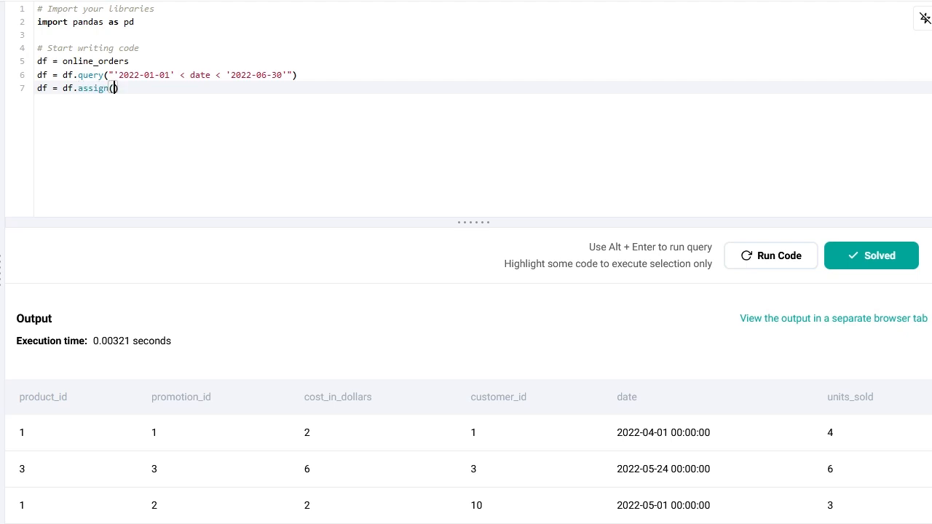
type("revenue")
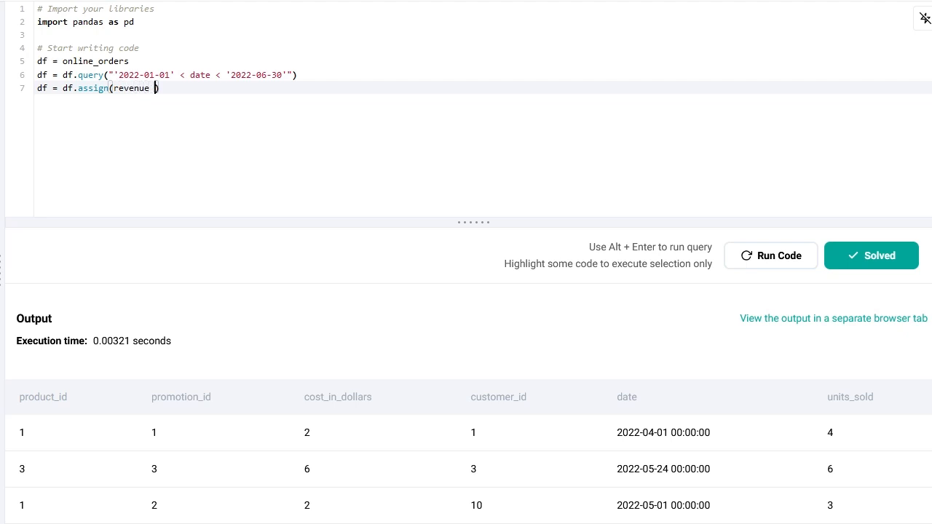
type("= lam")
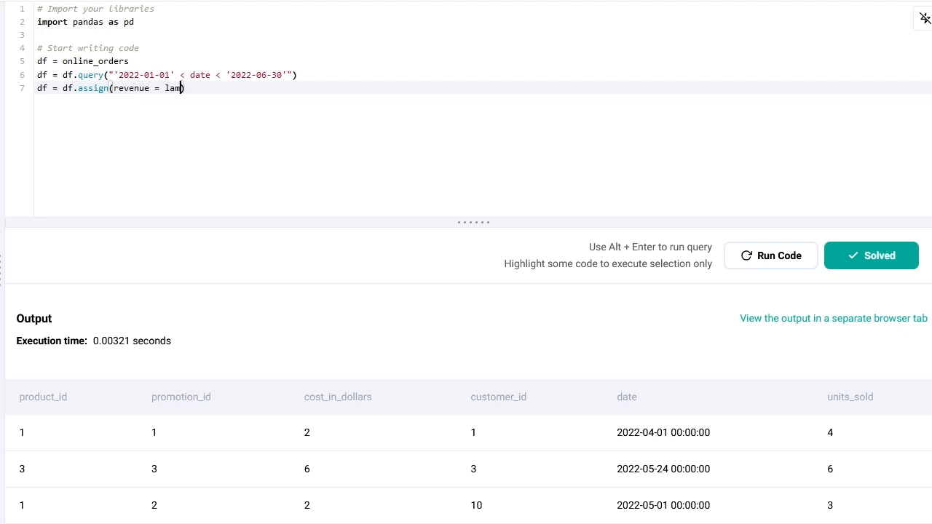
type("bda x: x['")
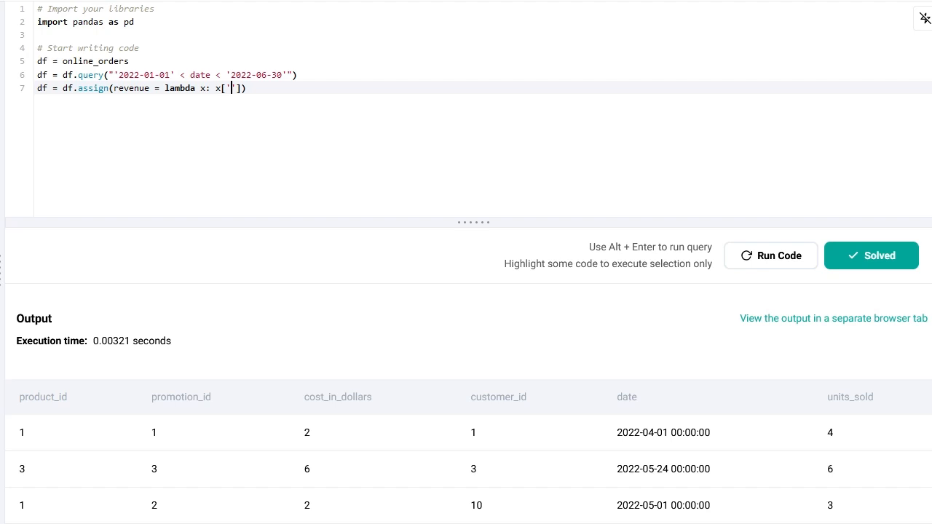
type("cost_in_dollars")
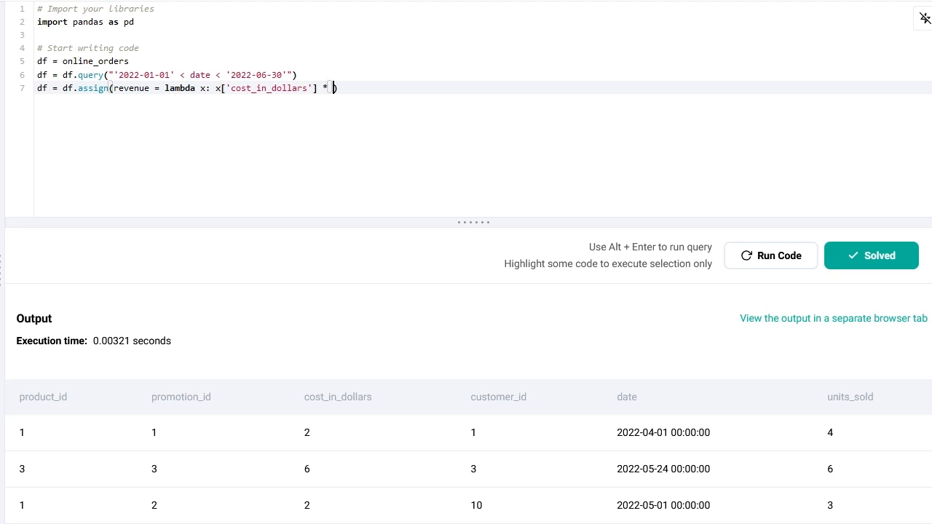
type("x")
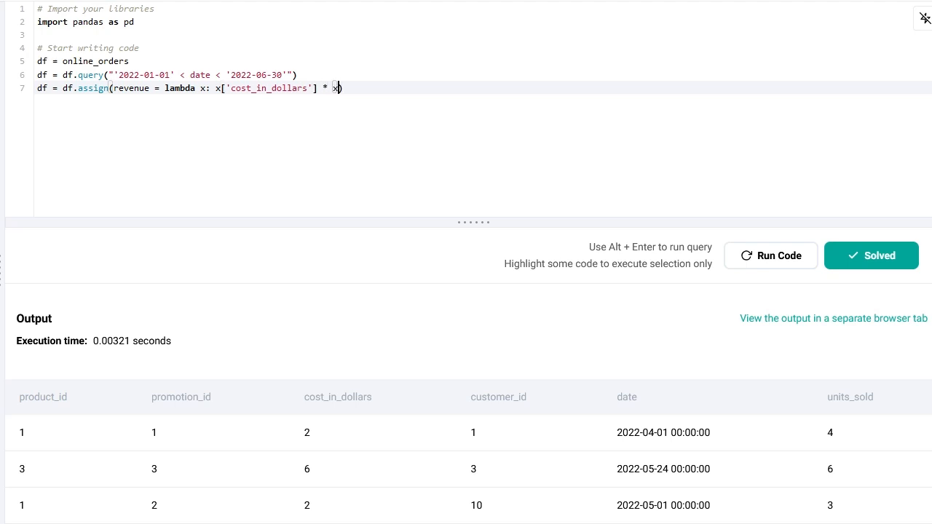
type("x['units_")
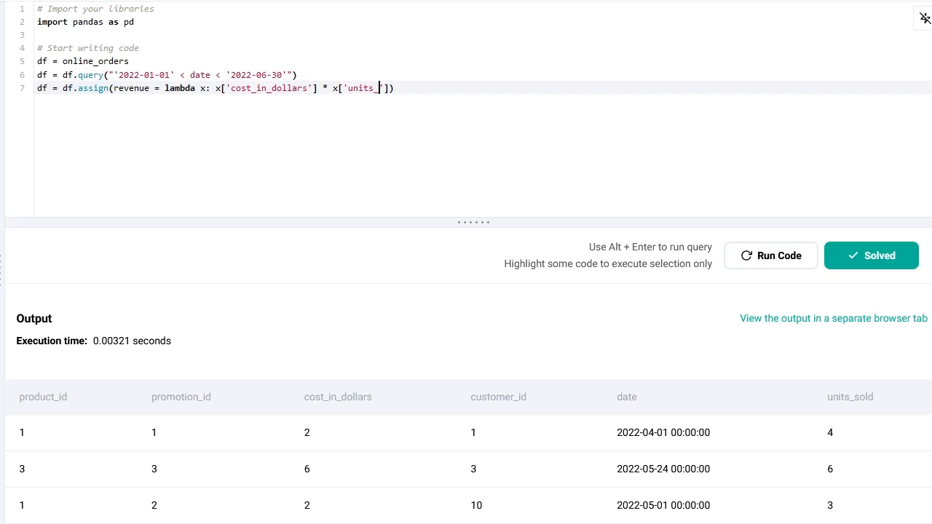
type("sold")
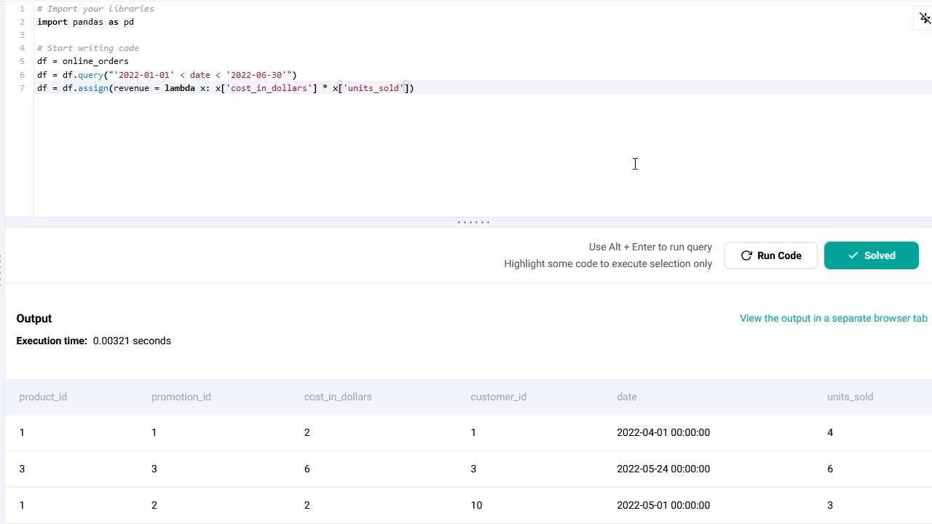
left_click(770, 256)
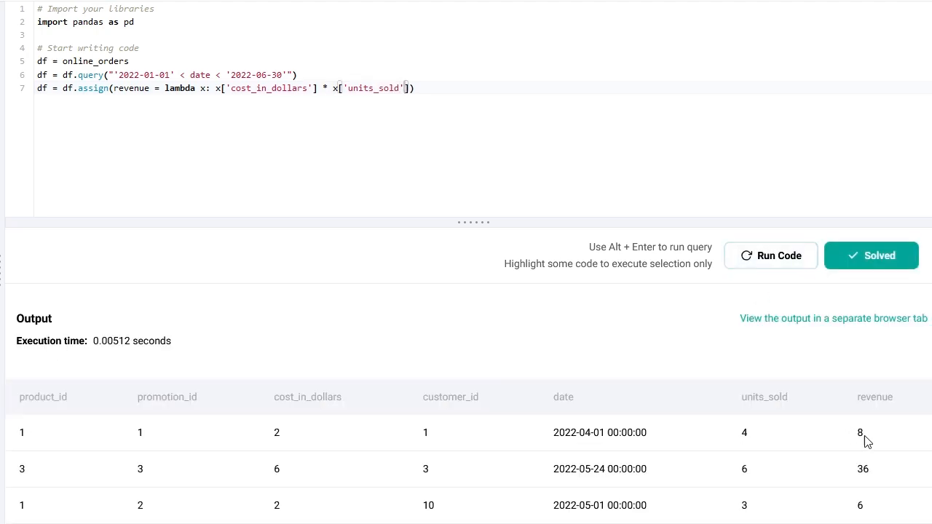
mouse_move(286, 431)
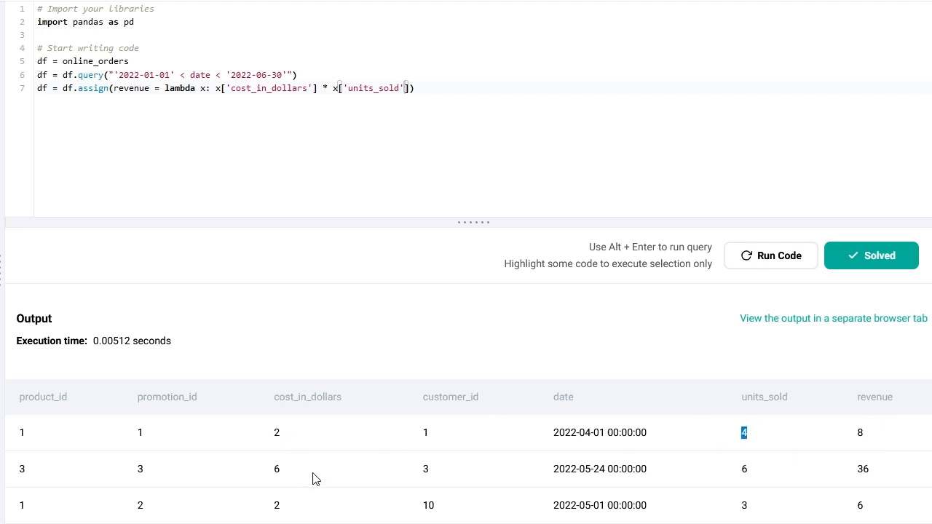
left_click(742, 468)
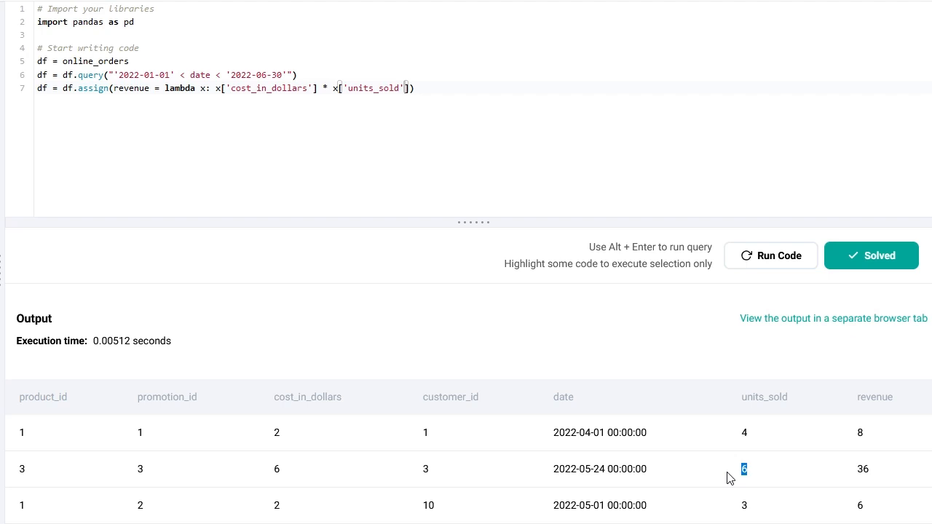
left_click(453, 85)
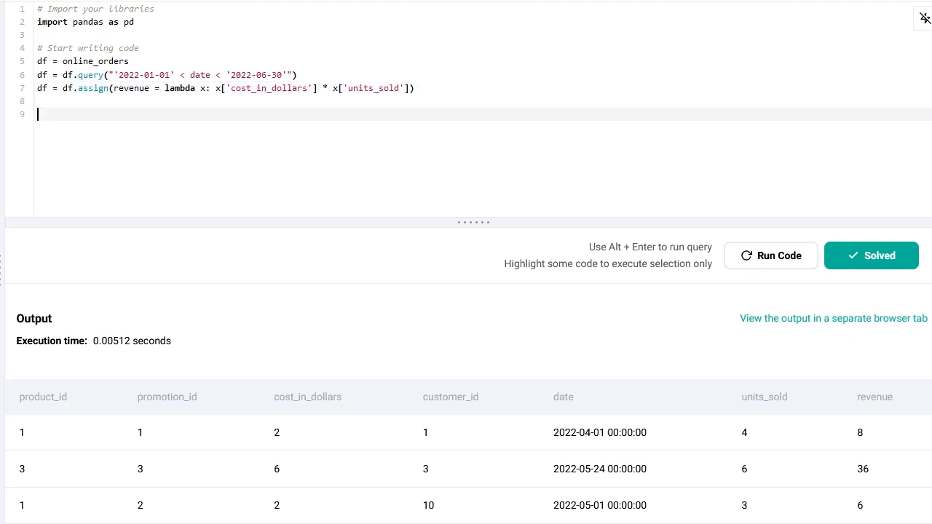
Step: Write df.groupby(by="product_id", as_index=False) on a new line
type("df.gr")
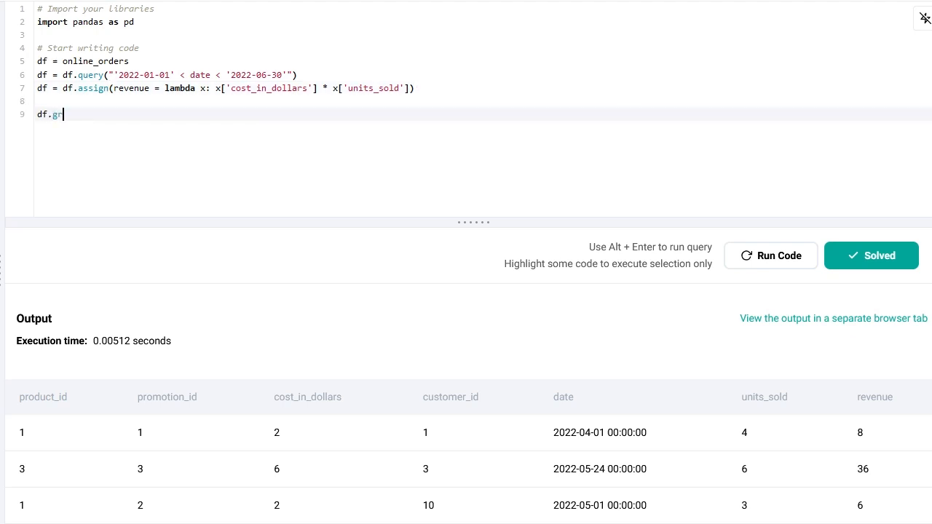
type("oupby(by =")
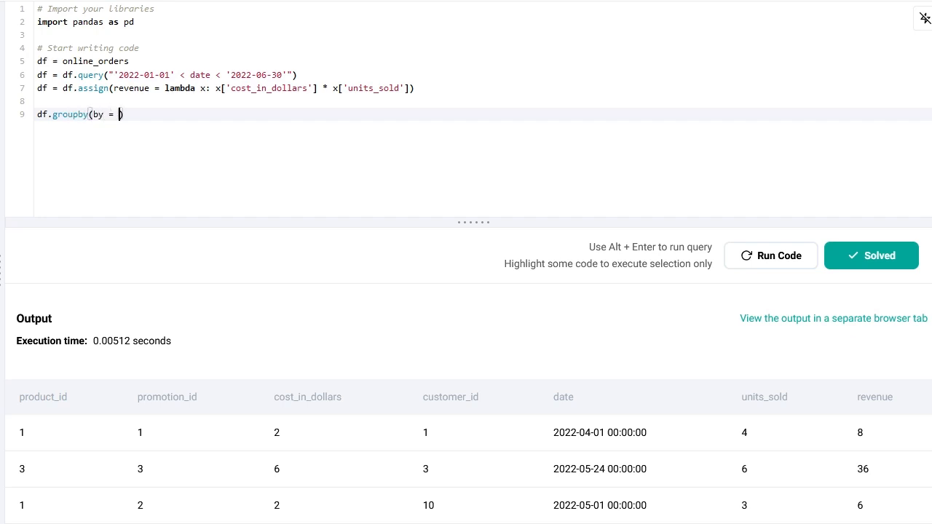
type("\"pr")
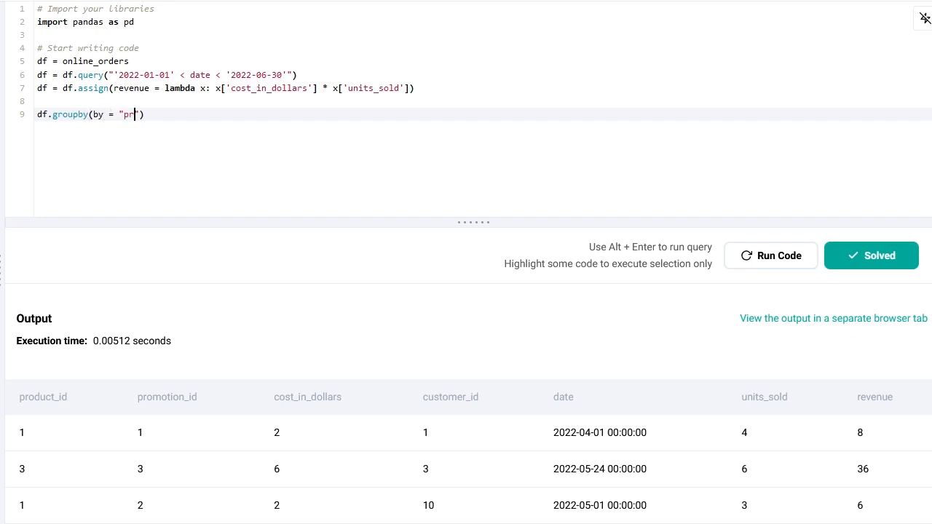
type("oduct_id")
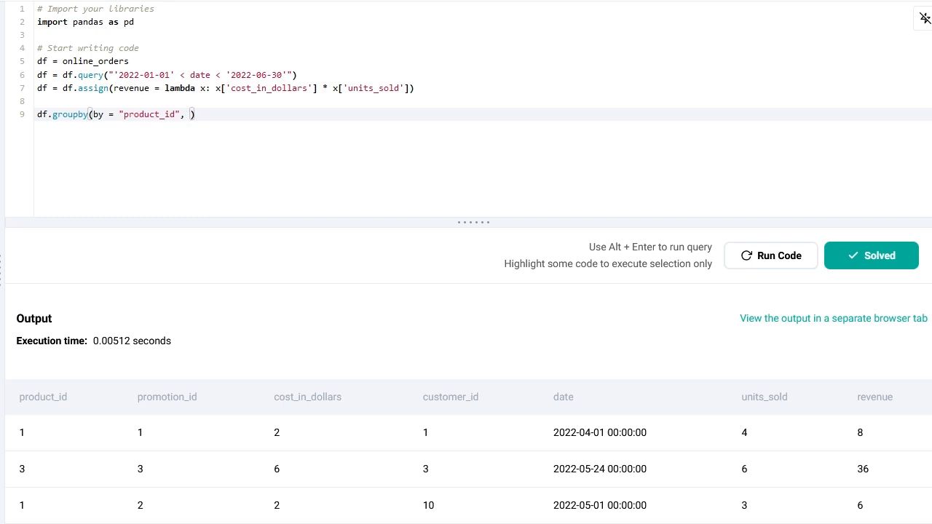
type("as_index =")
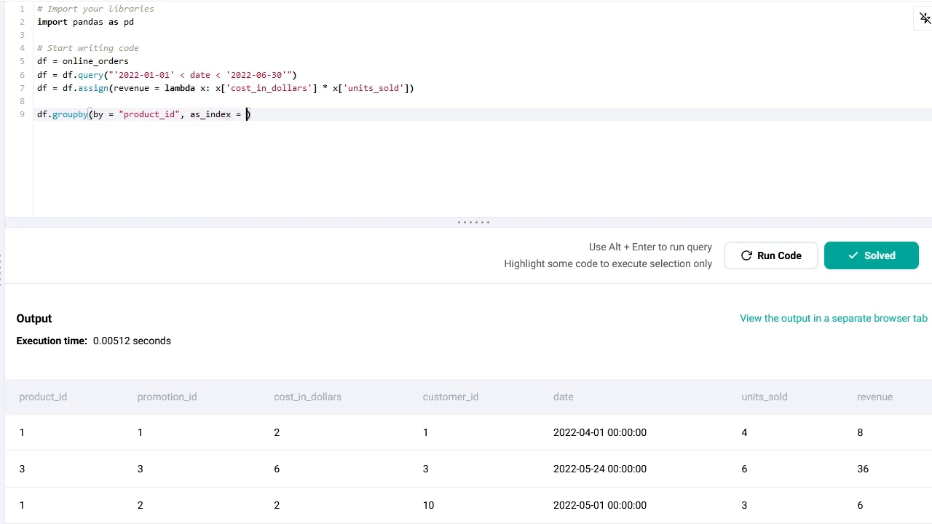
type("False")
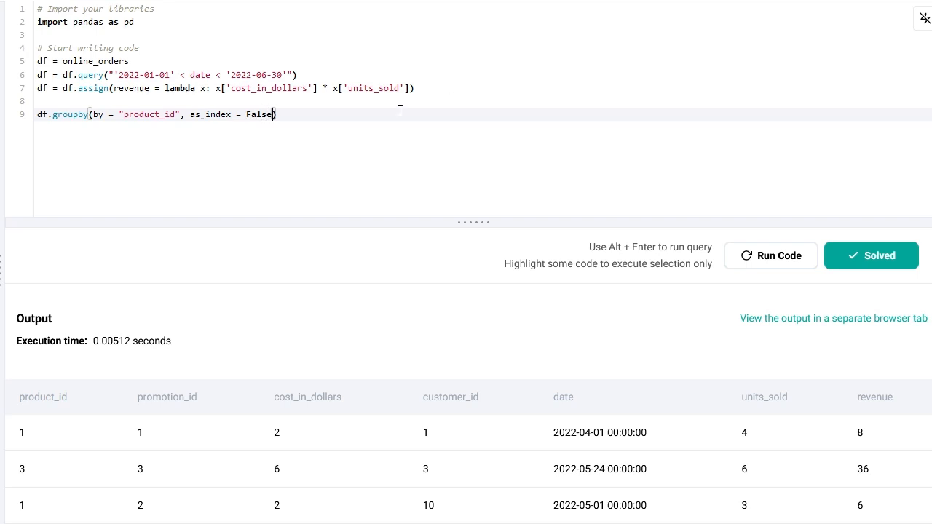
double_click(149, 114)
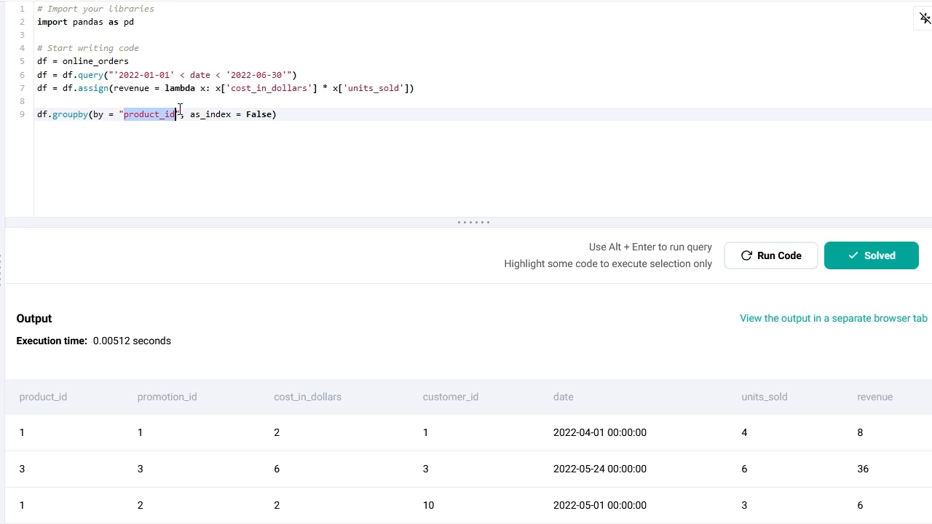
mouse_move(255, 107)
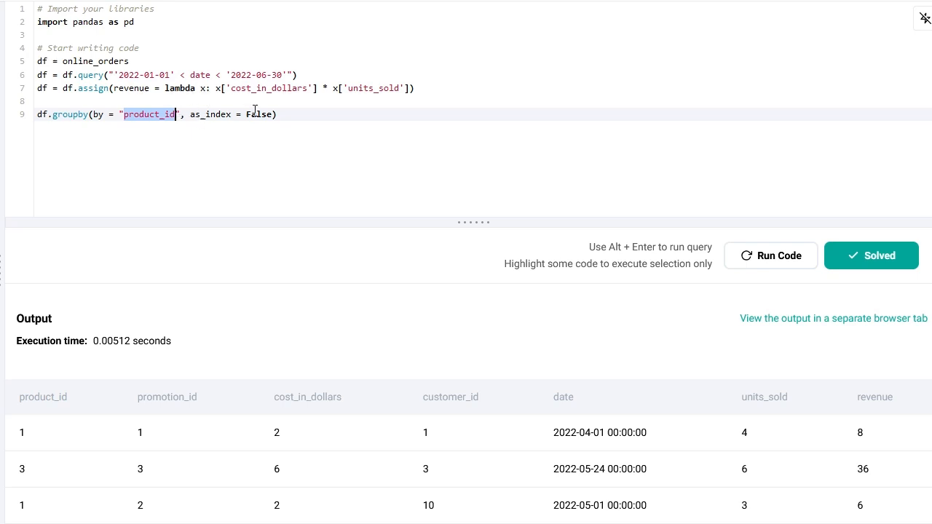
Step: Sum revenue per group and run to get per-product totals such as 207 for product 2
left_click(279, 114)
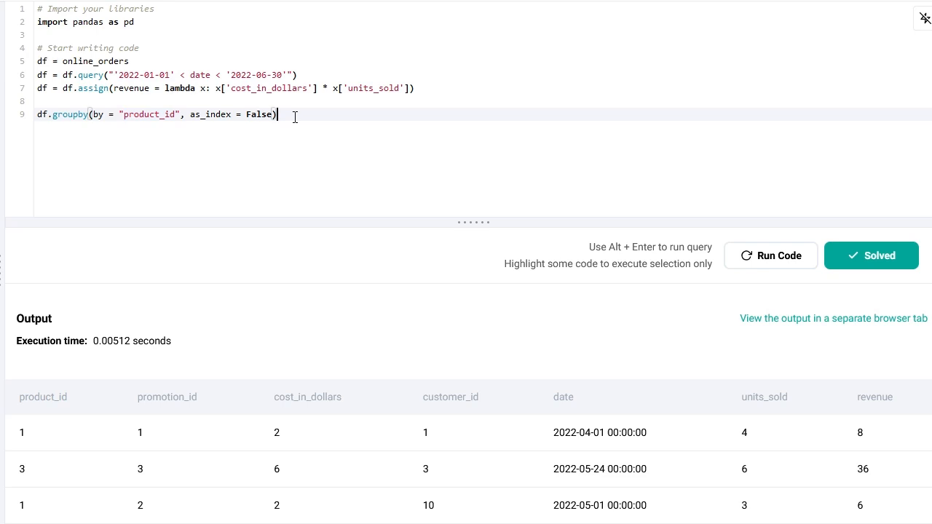
type(".revenue.s")
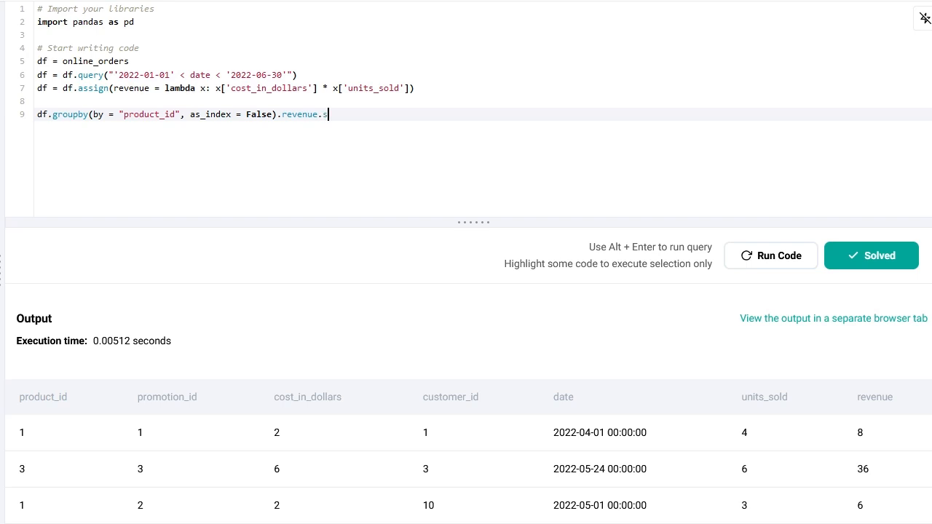
type("um()")
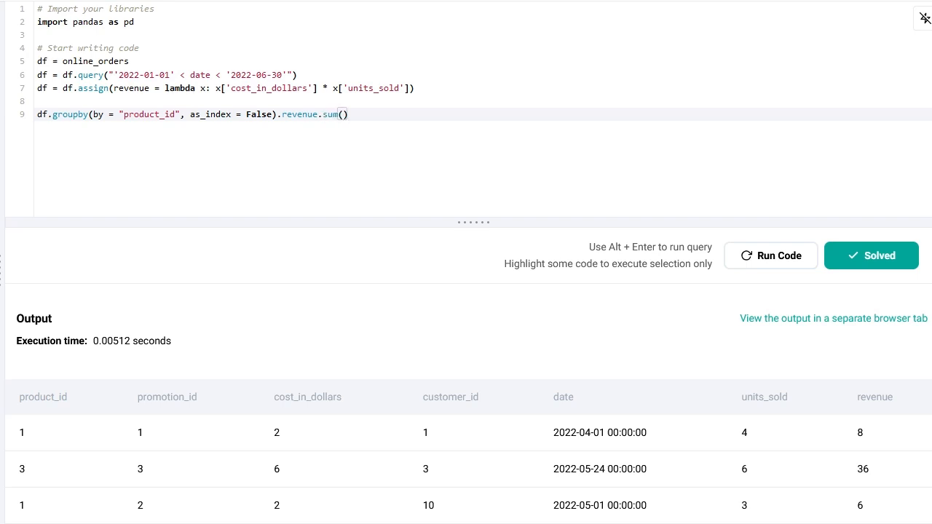
left_click(769, 254)
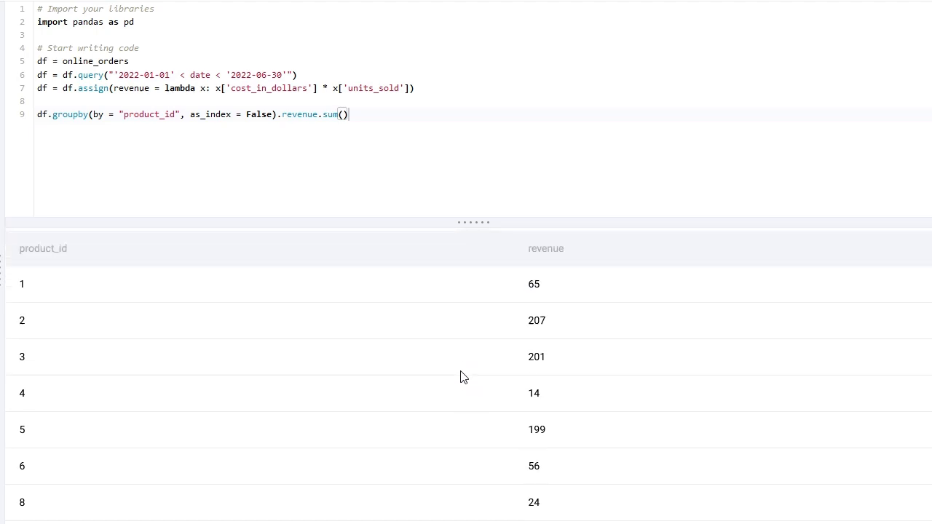
left_click(384, 114)
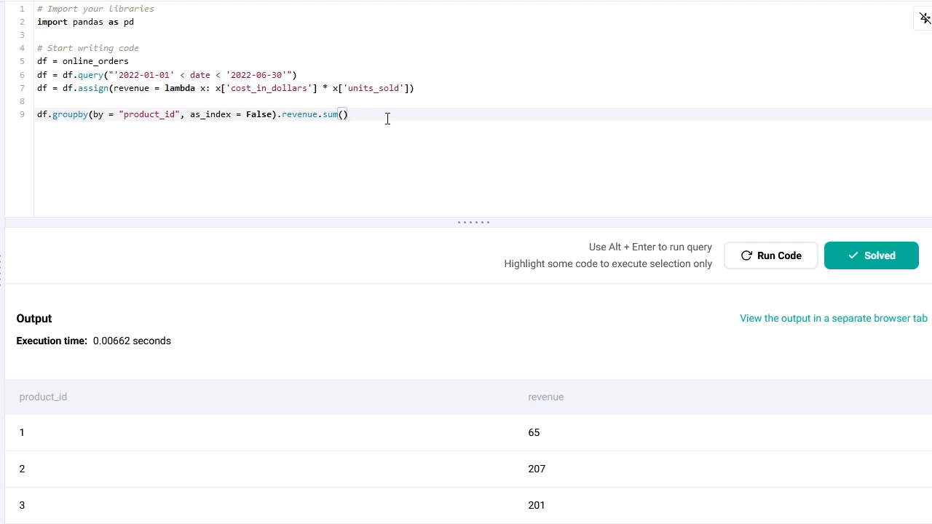
Step: Append .nlargest(5, 'revenue') and check the top-five result against the expected output
type(".nlargest")
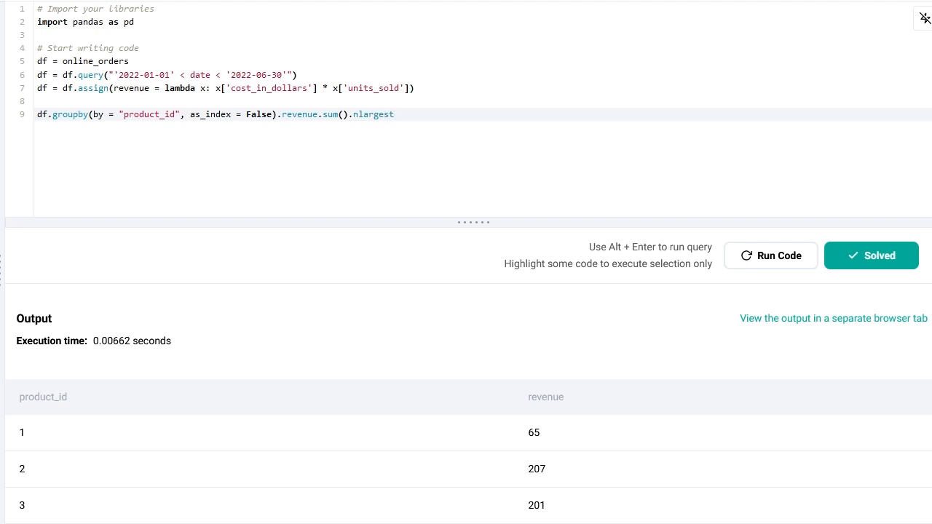
type("(5,")
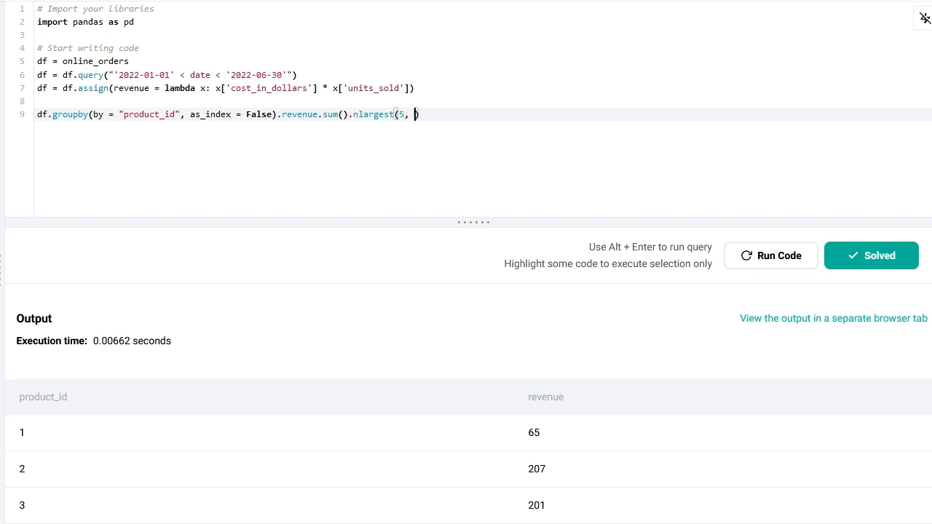
type("'revenue'")
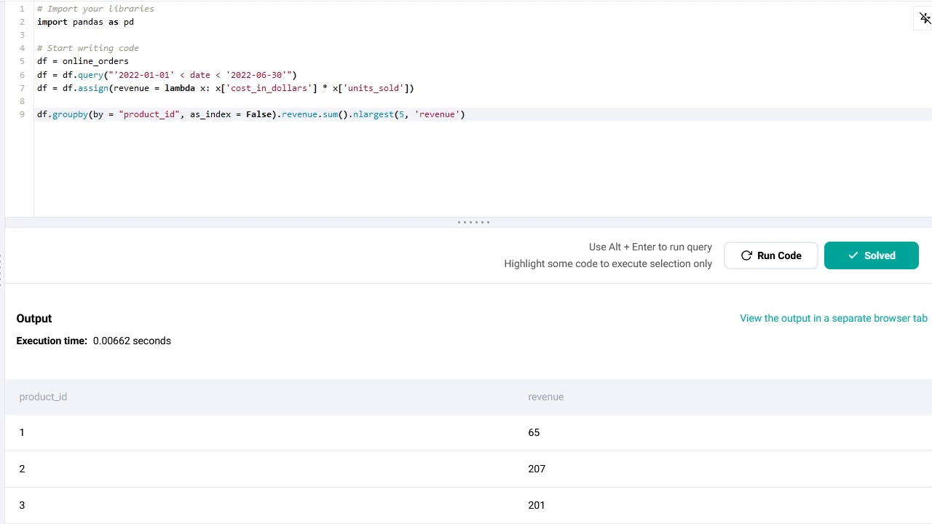
left_click(768, 256)
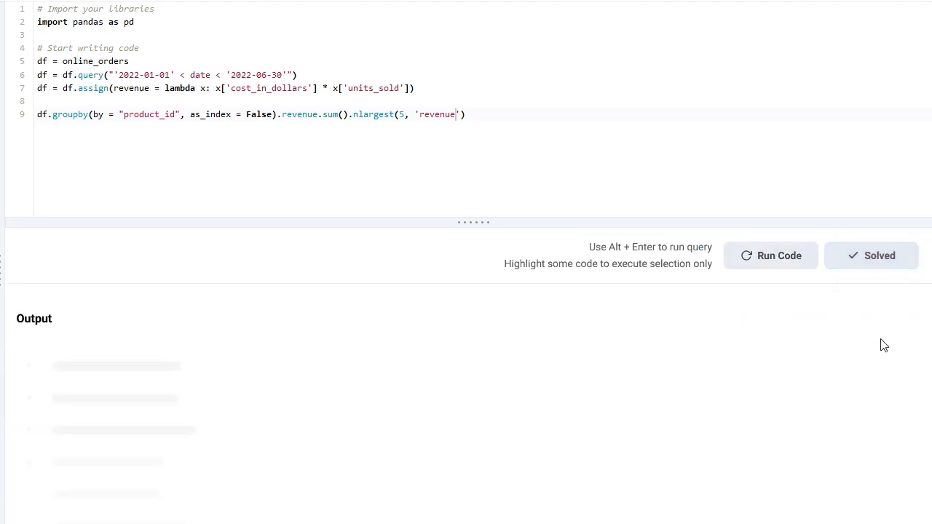
left_click(770, 254)
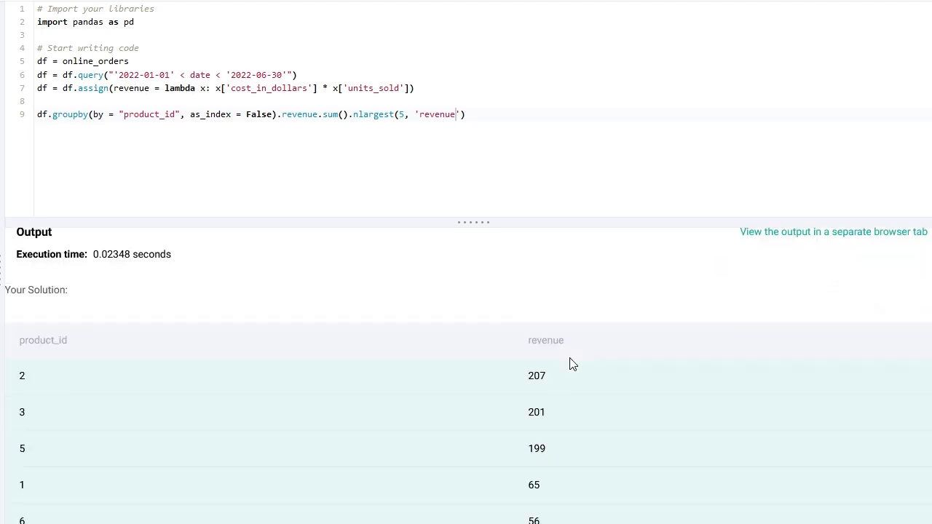